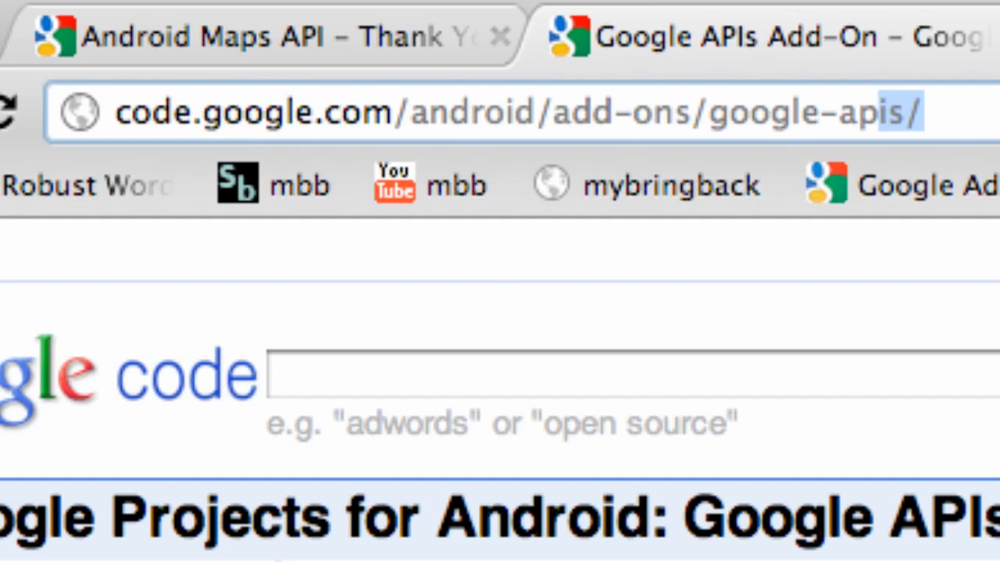
mouse_move(101, 129)
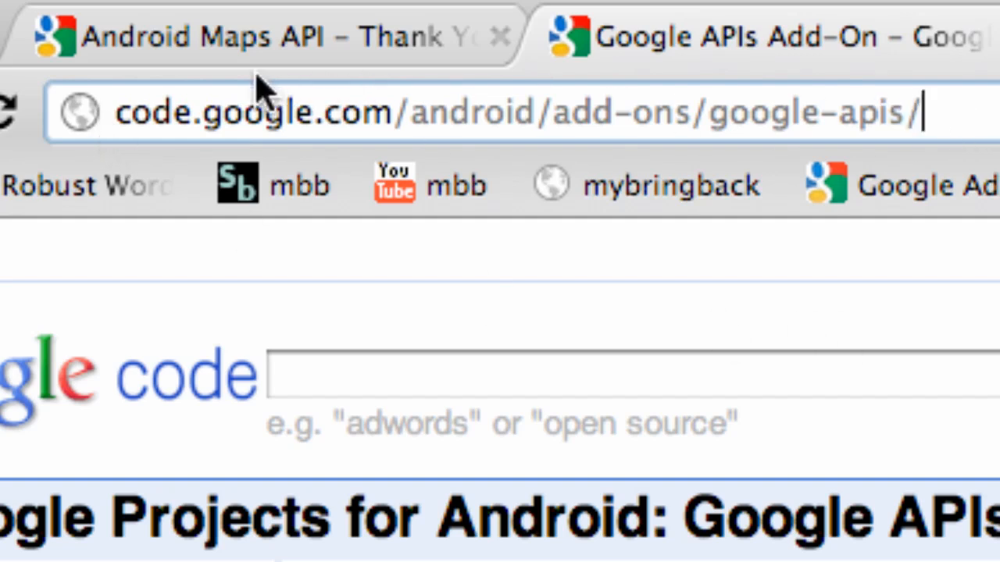
mouse_move(371, 121)
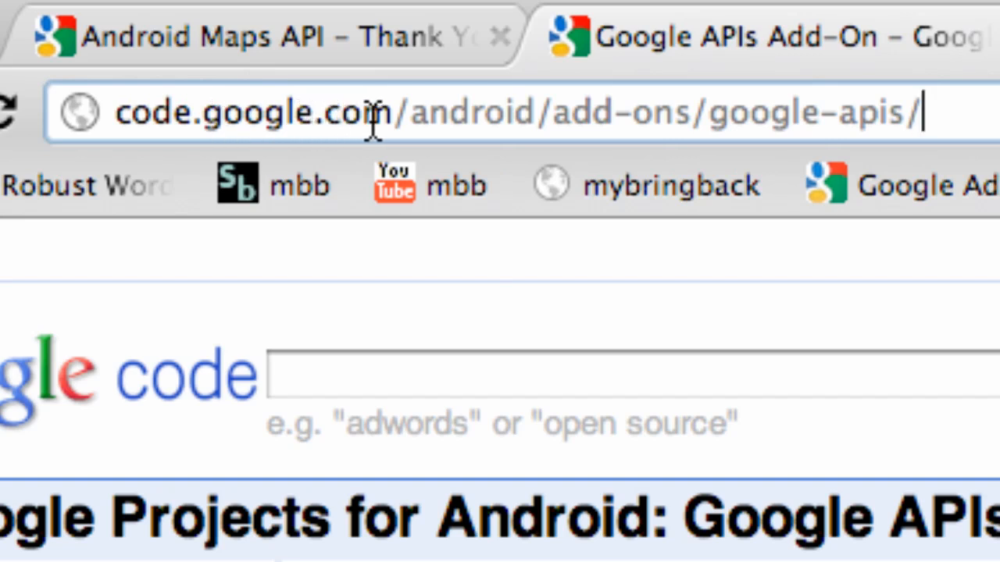
mouse_move(551, 121)
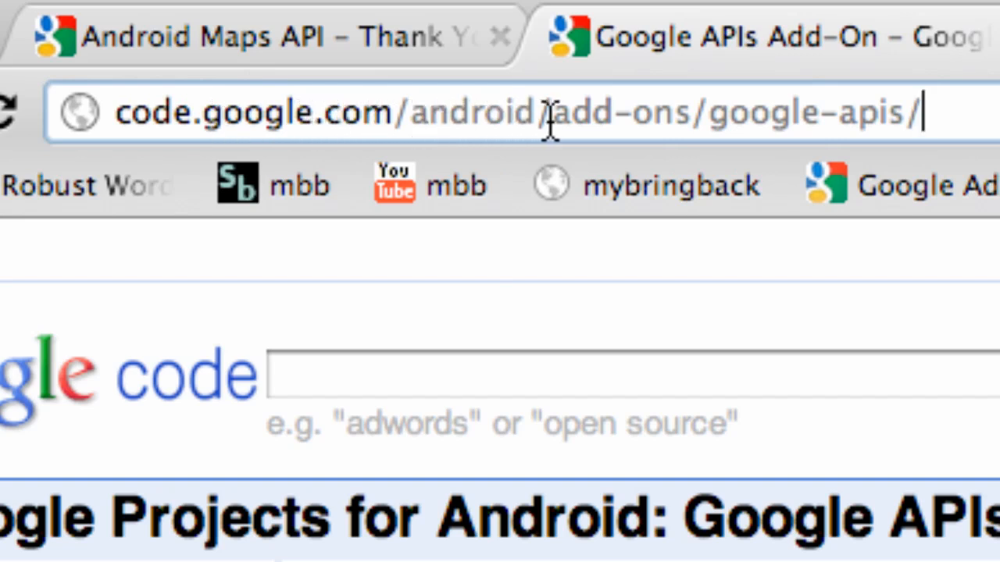
mouse_move(652, 112)
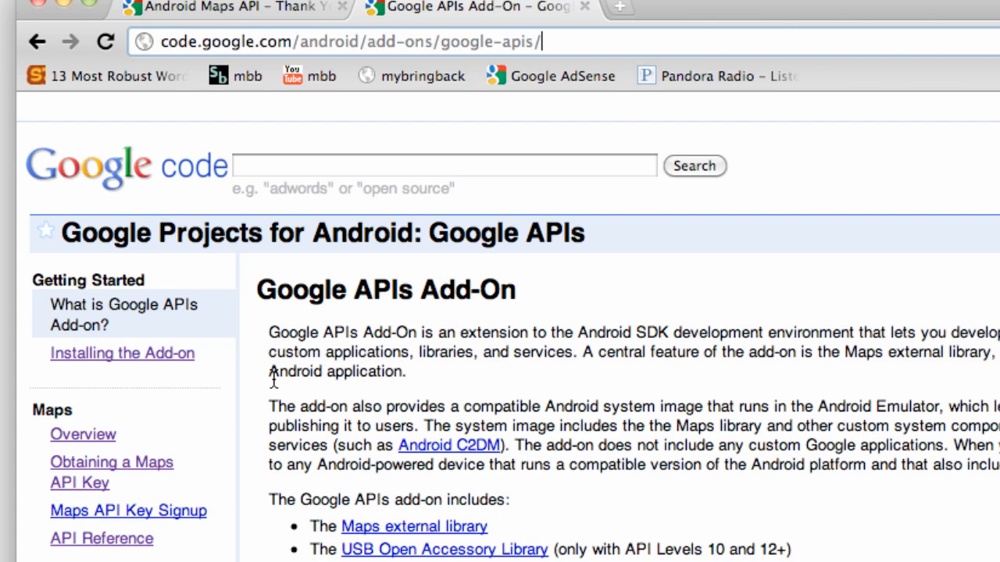
mouse_move(471, 421)
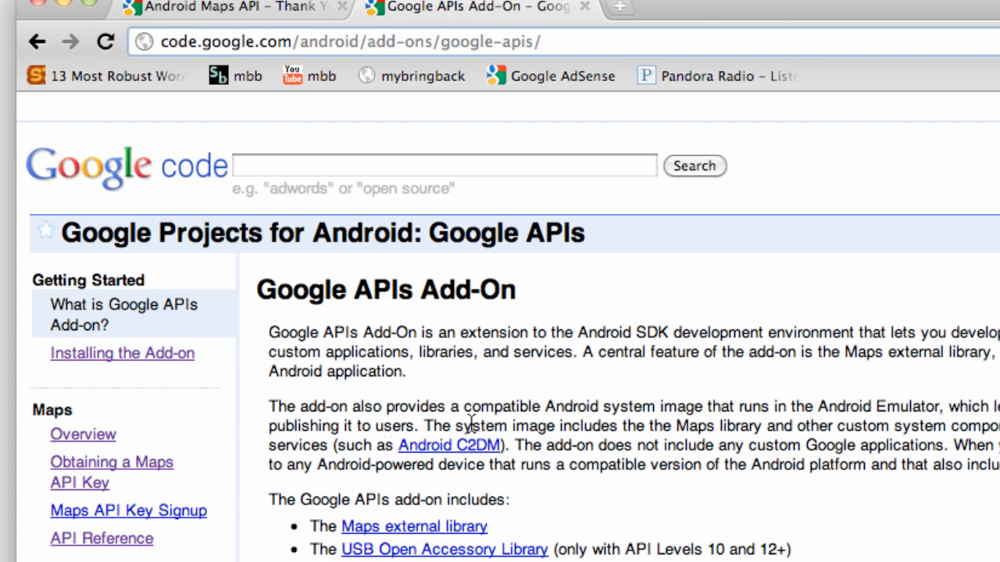
mouse_move(320, 410)
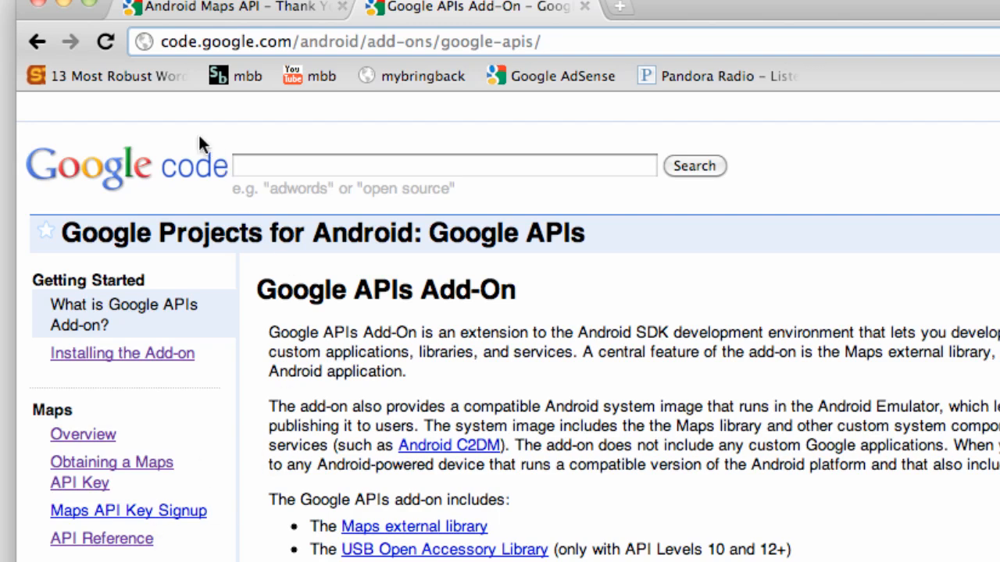
mouse_move(207, 337)
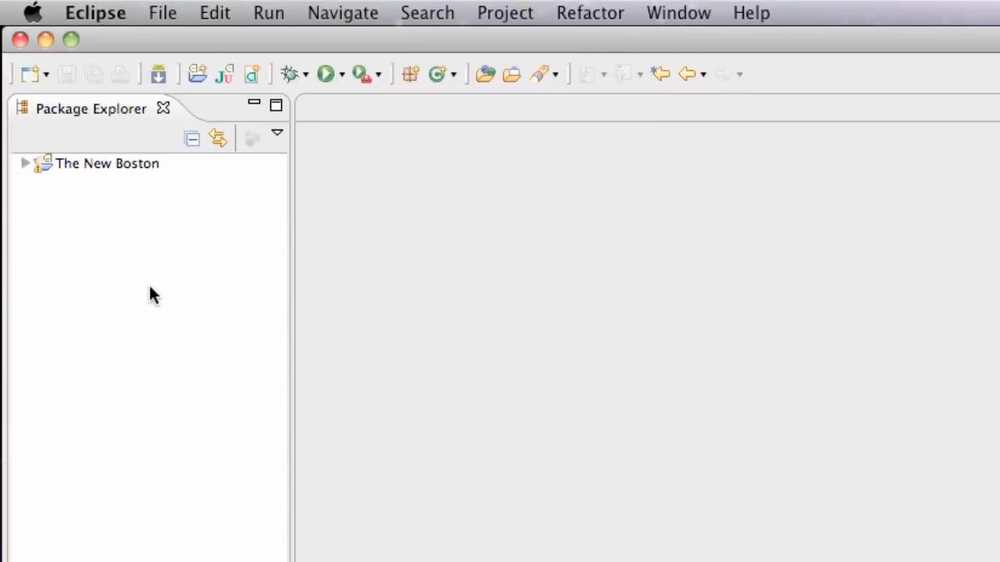
mouse_move(116, 193)
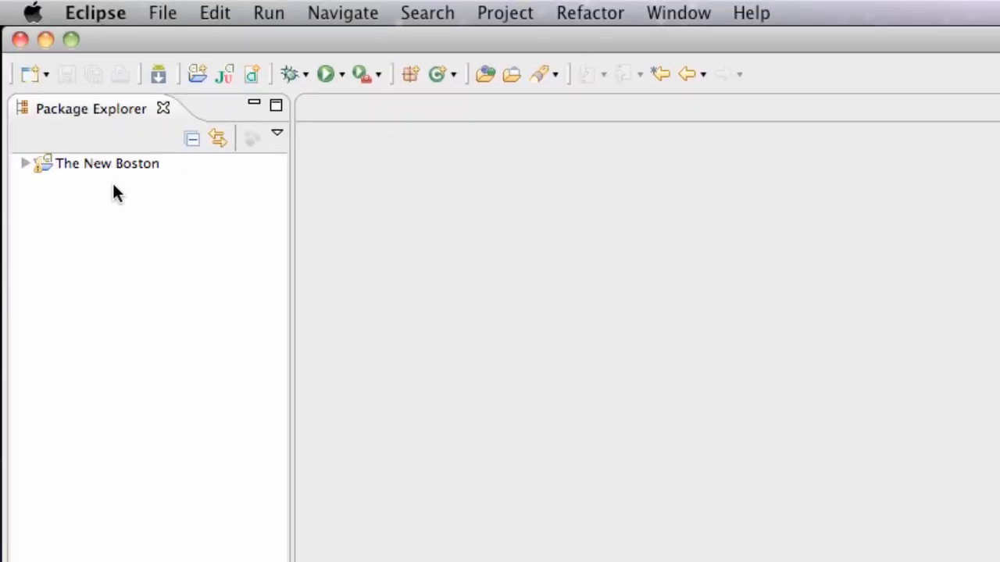
mouse_move(100, 254)
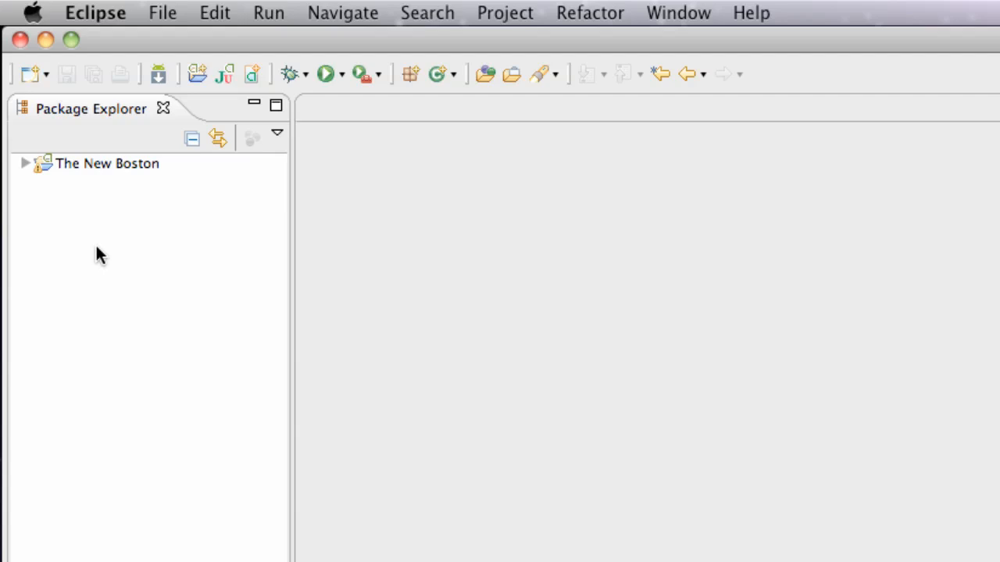
Browse The New Boston project, then start the New Android Project wizard
click(24, 164)
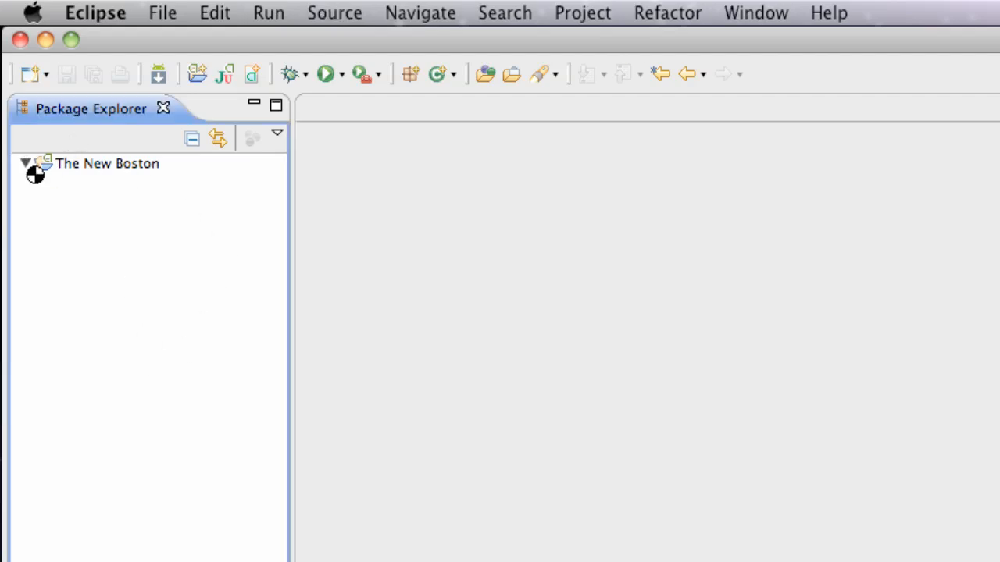
click(25, 163)
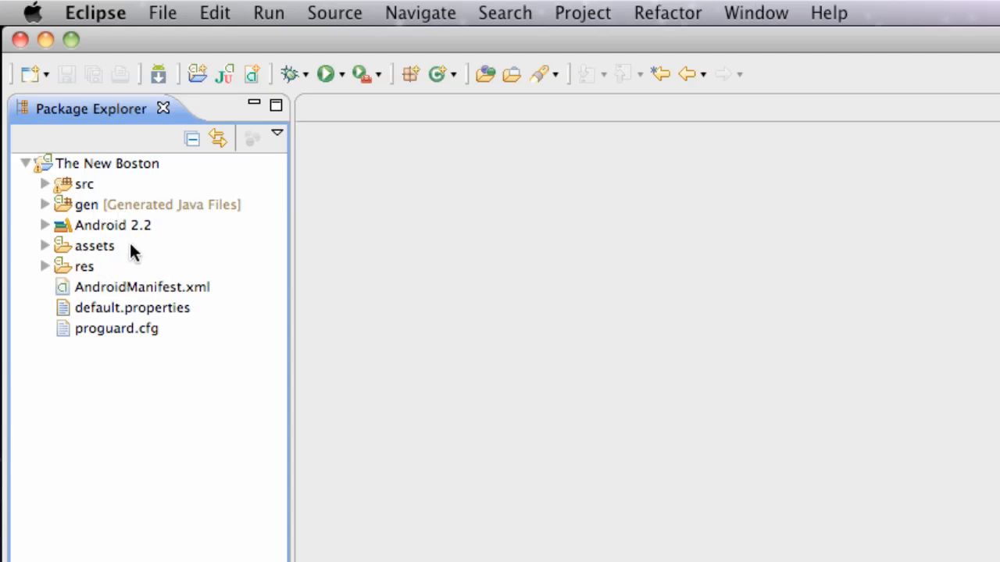
mouse_move(88, 172)
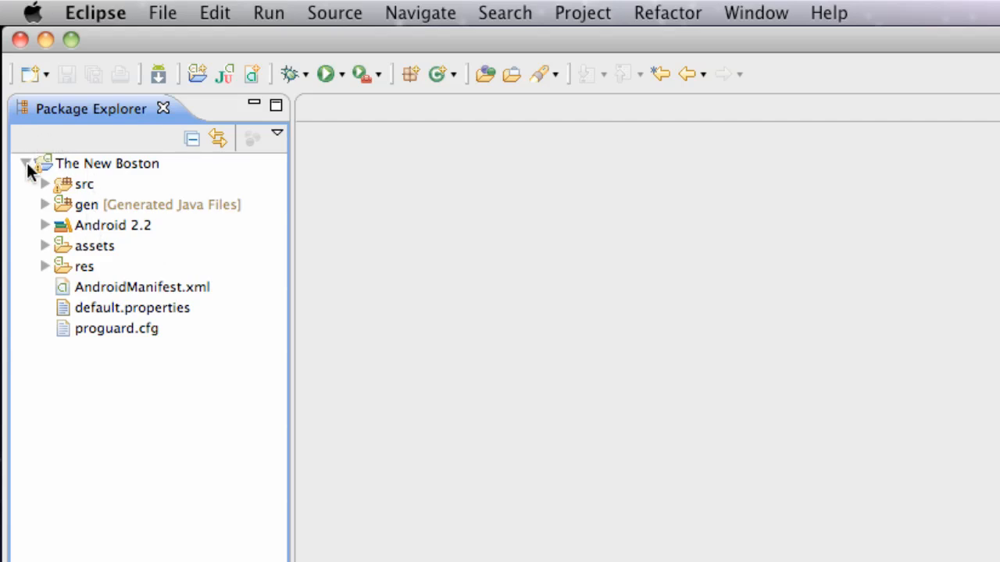
click(26, 163)
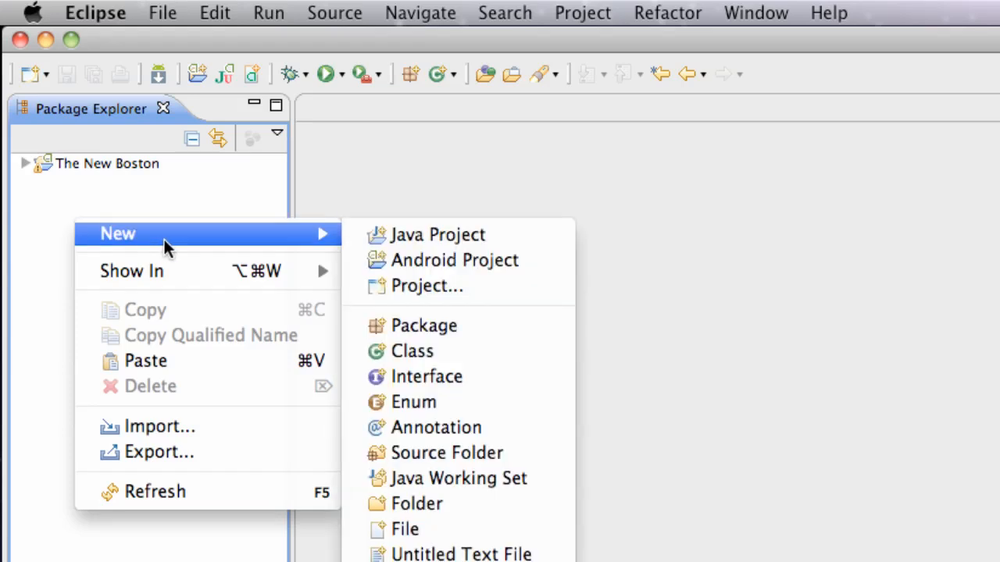
mouse_move(455, 260)
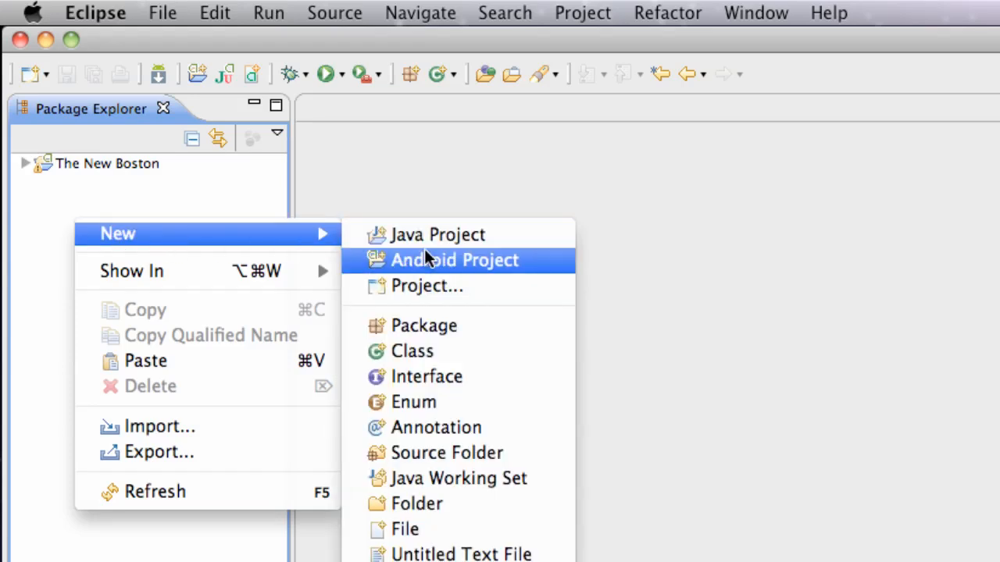
mouse_move(428, 270)
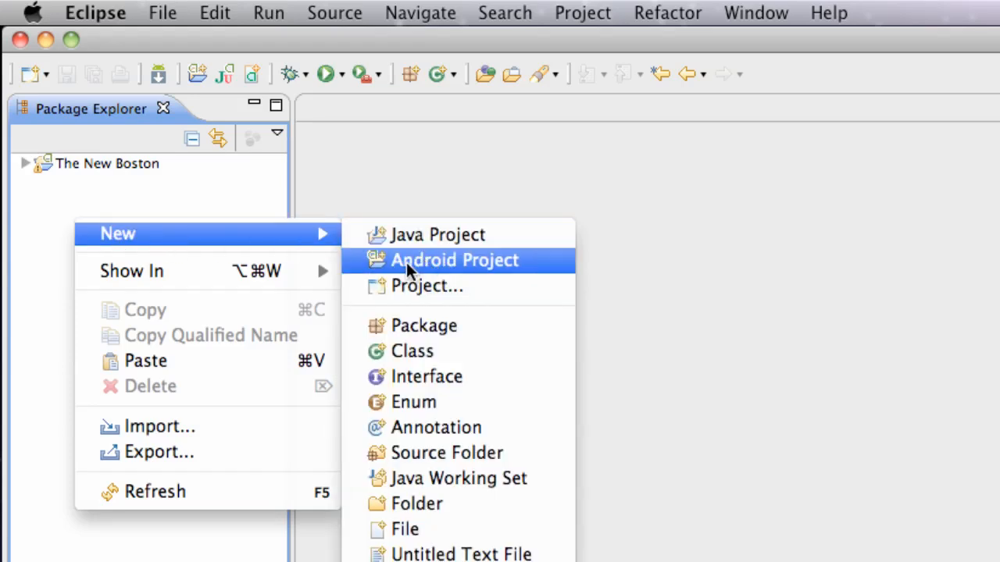
click(454, 260)
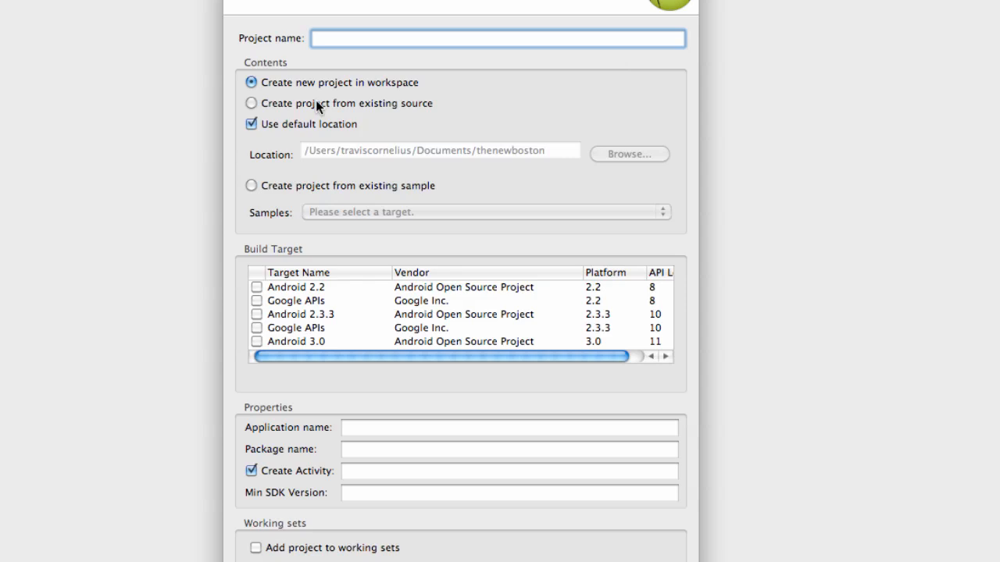
Name the project Maps with package com.thenewboston.googleMaps and minimum SDK version 8
text(Maps)
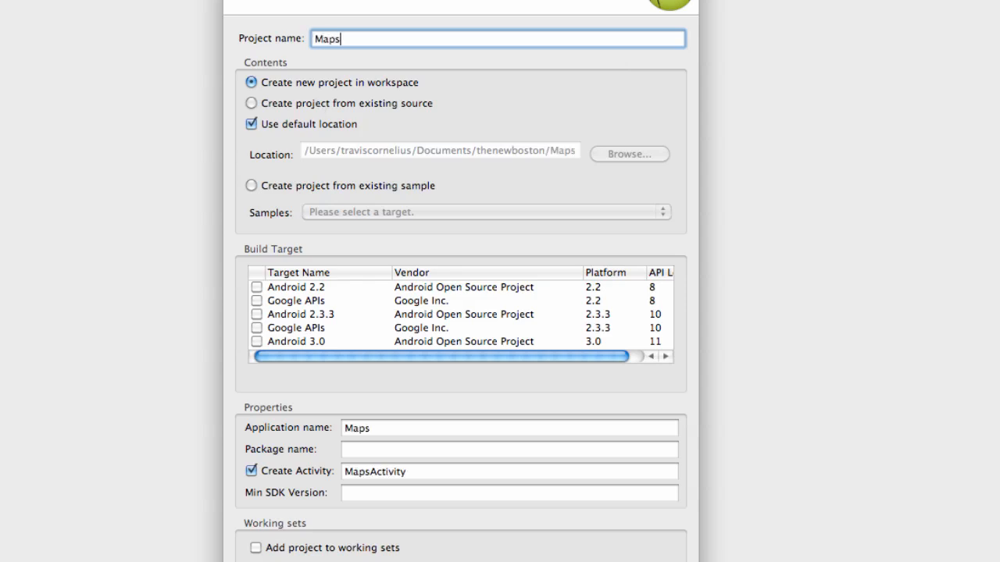
click(508, 449)
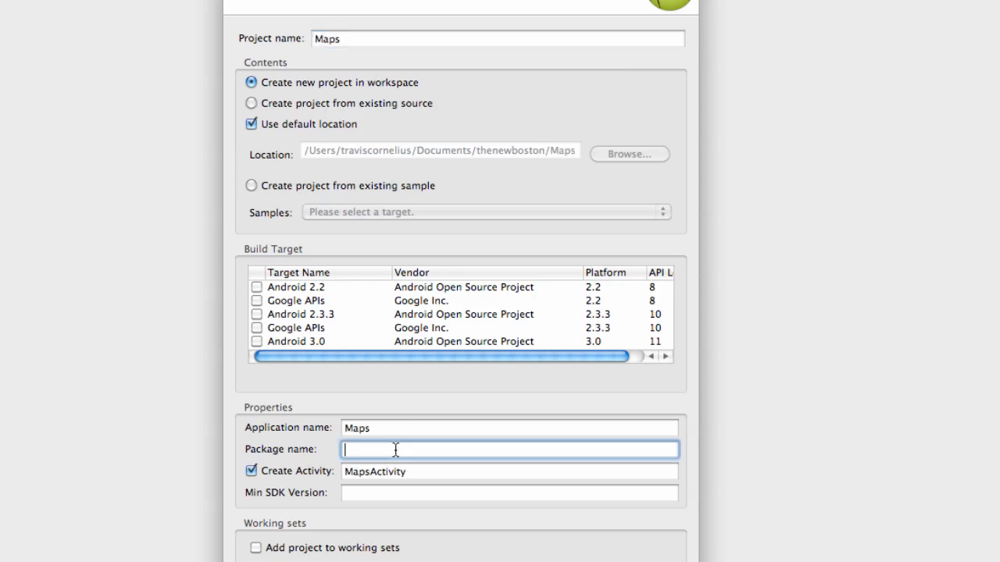
text(com.)
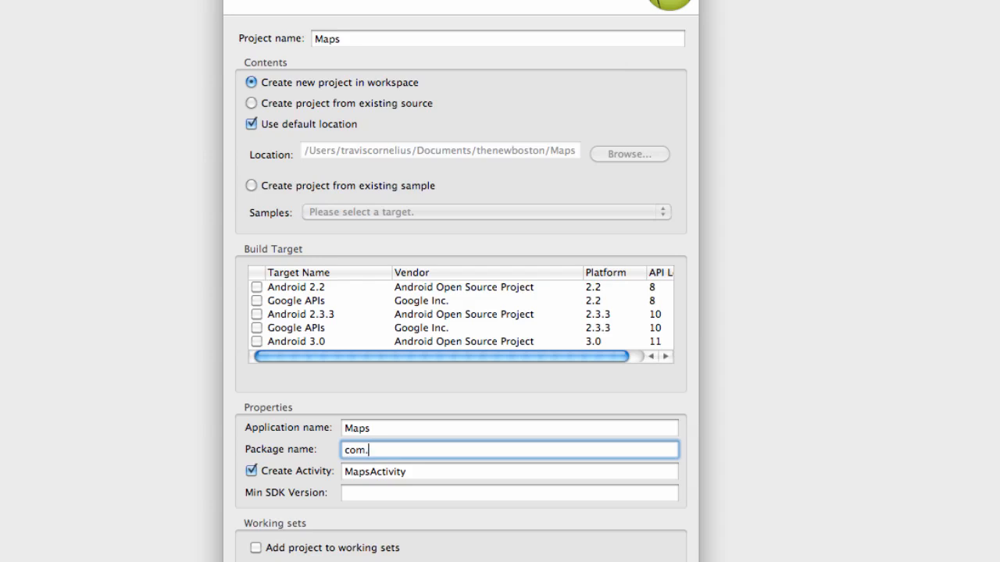
text(thenewboston.)
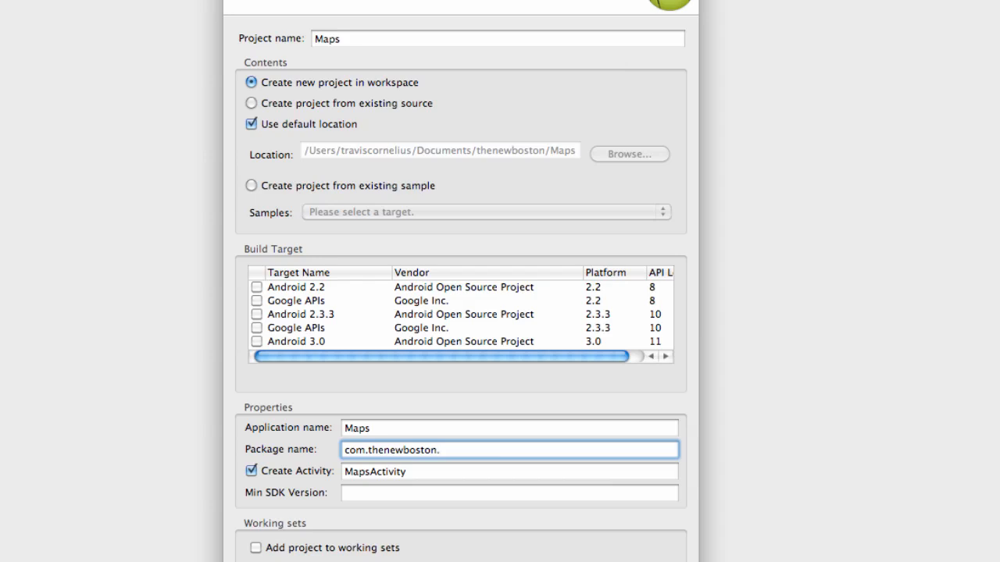
text(google)
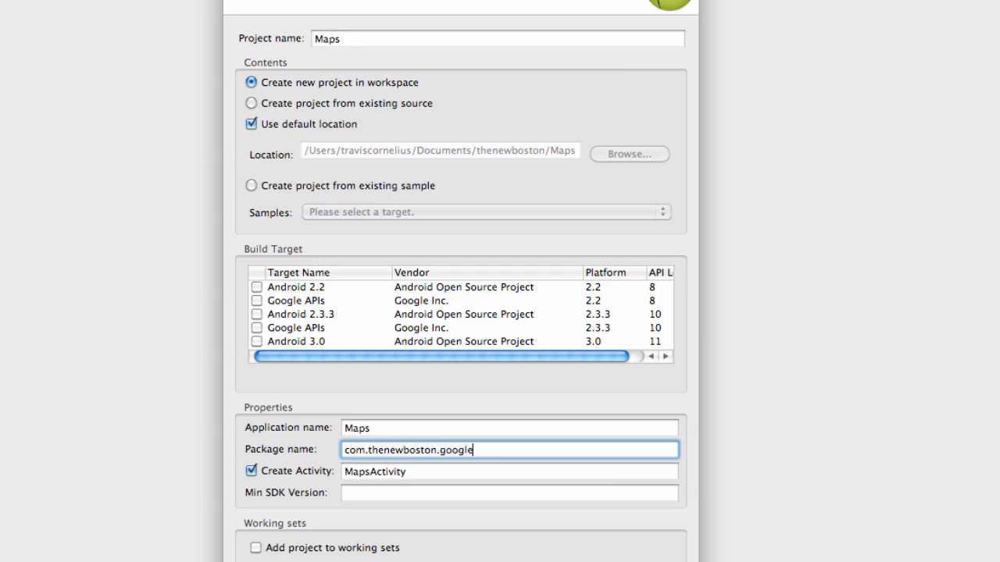
text(Maps)
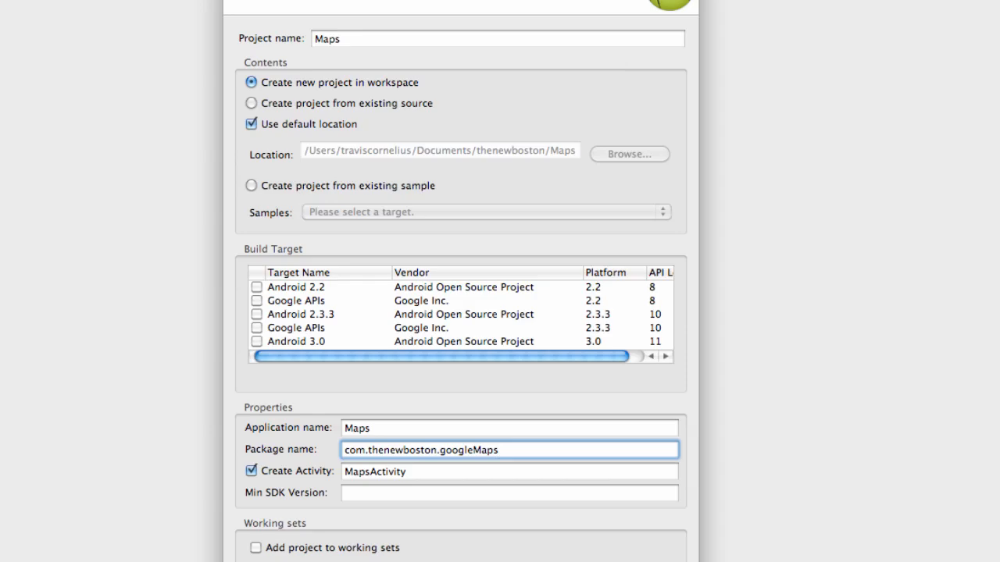
click(508, 493)
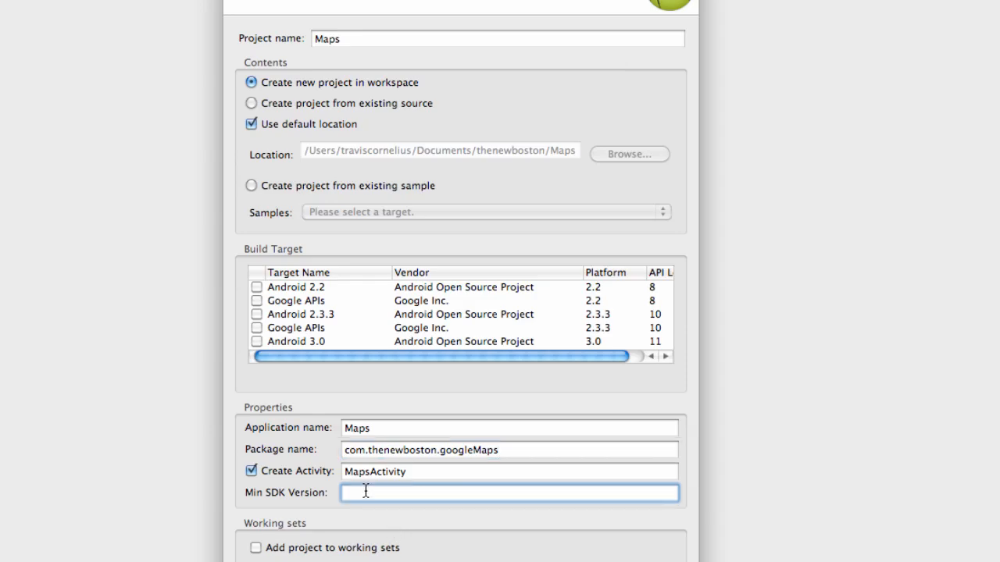
text(8)
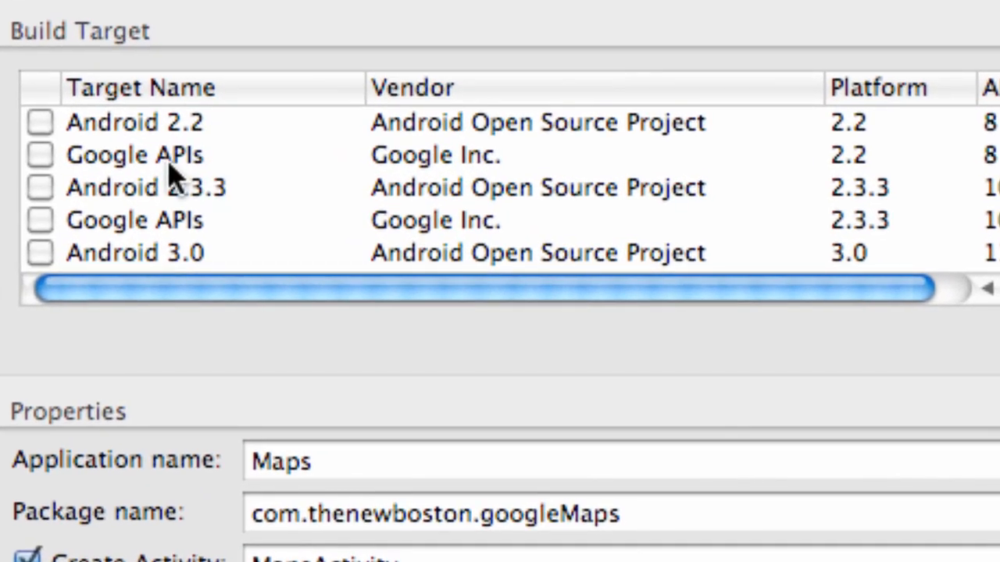
mouse_move(668, 176)
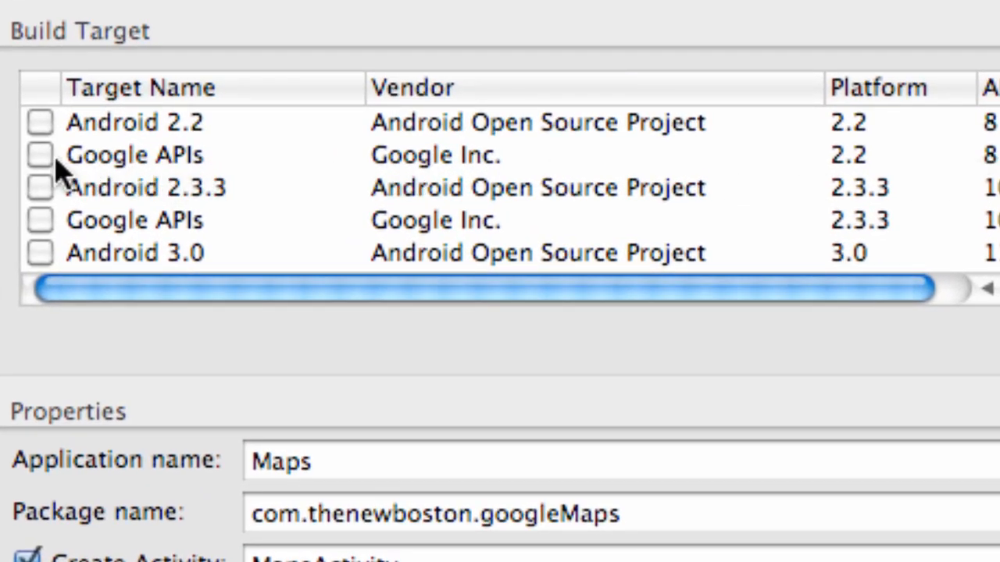
Target Google APIs 2.2 and name the activity main, creating the Maps project
click(39, 154)
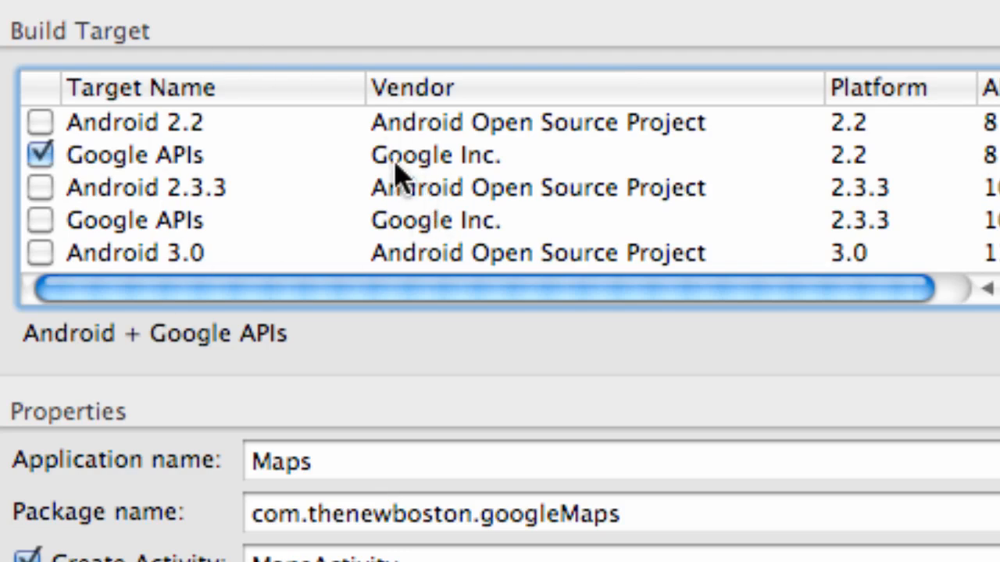
mouse_move(349, 460)
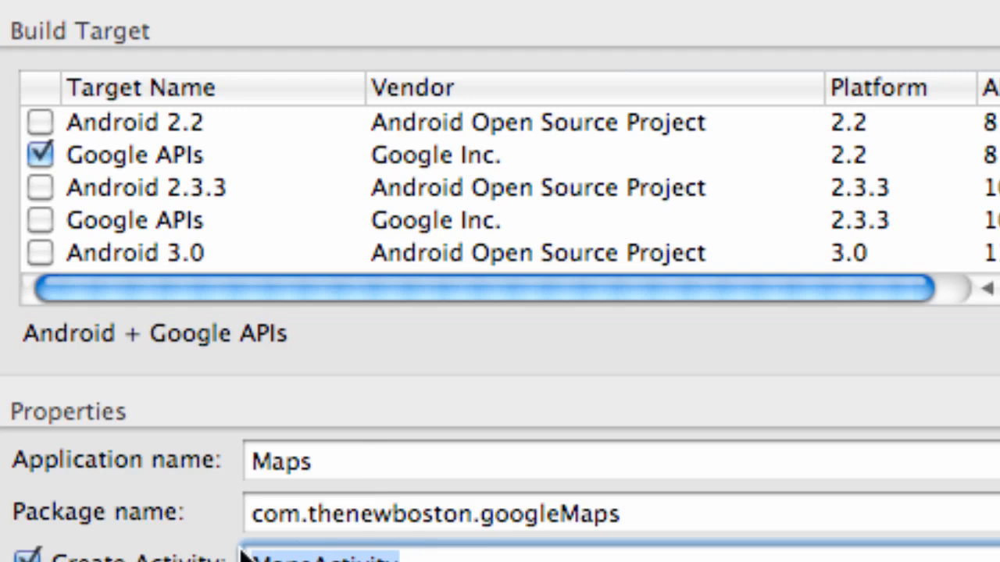
scroll(down, 3)
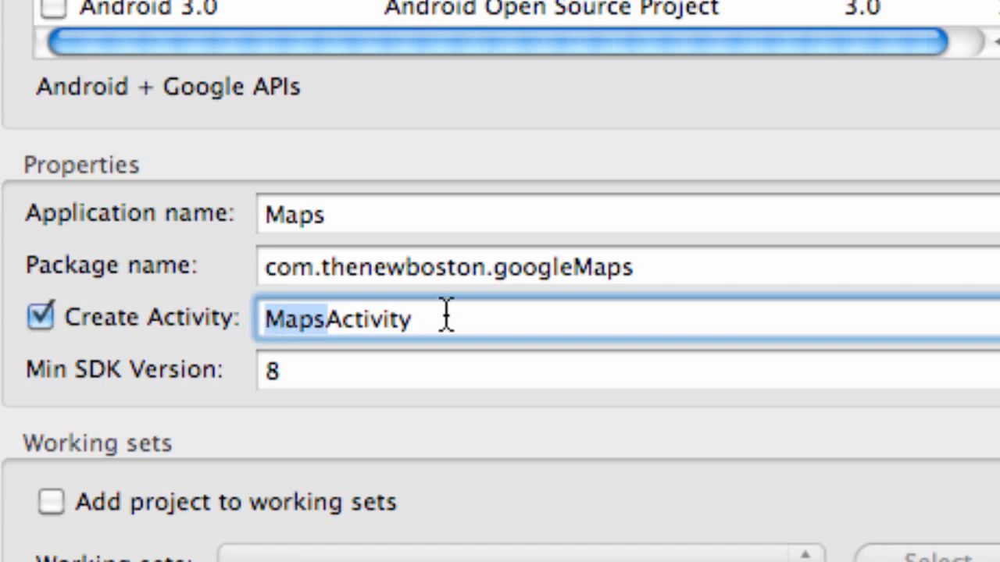
text(m)
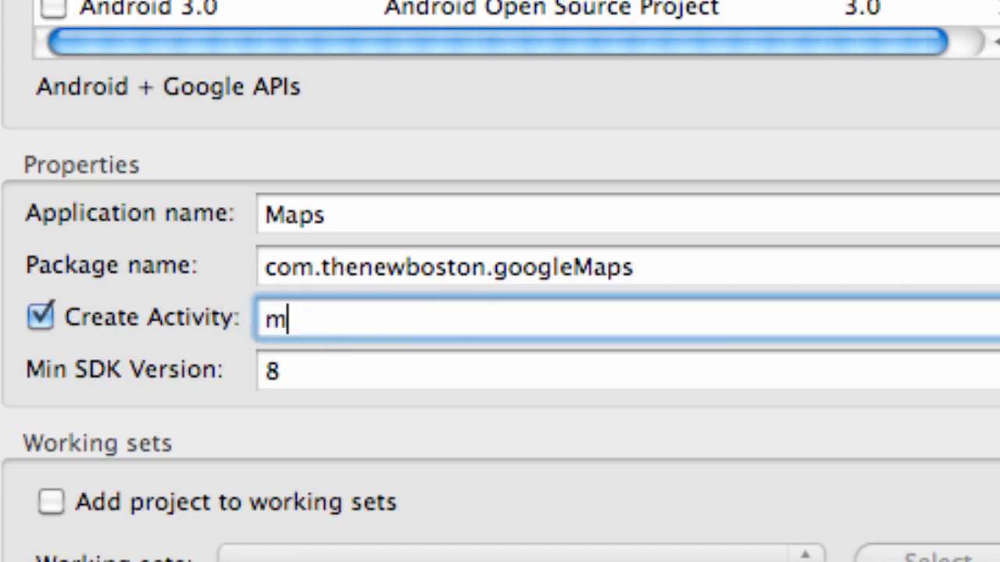
text(ain)
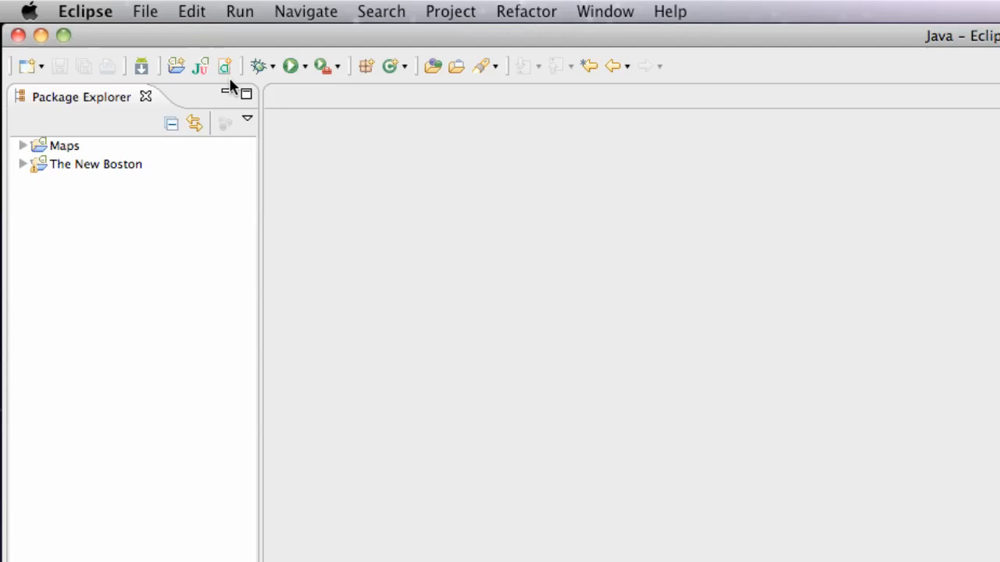
mouse_move(500, 7)
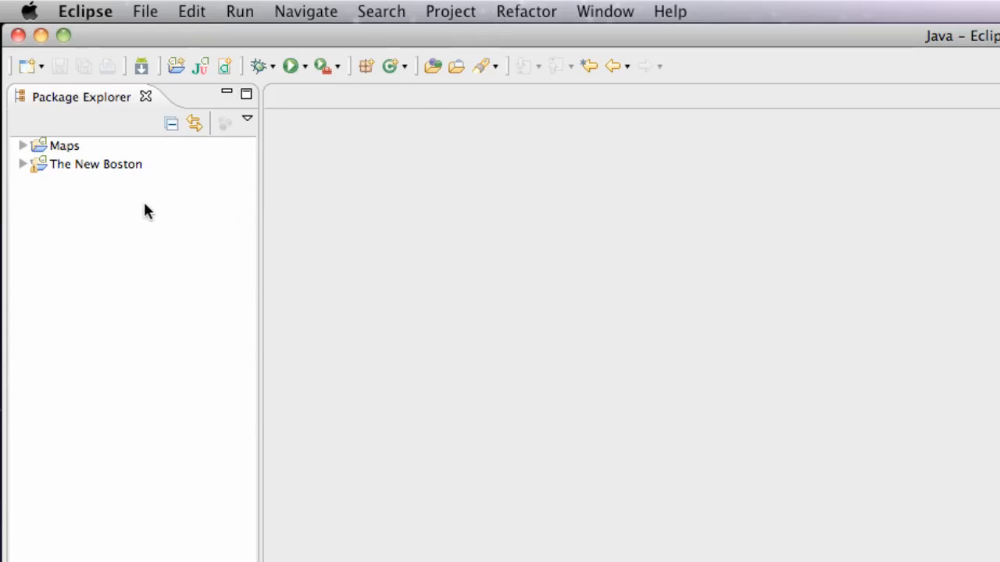
Look through the menu bar for the Android SDK and AVD Manager command
click(526, 10)
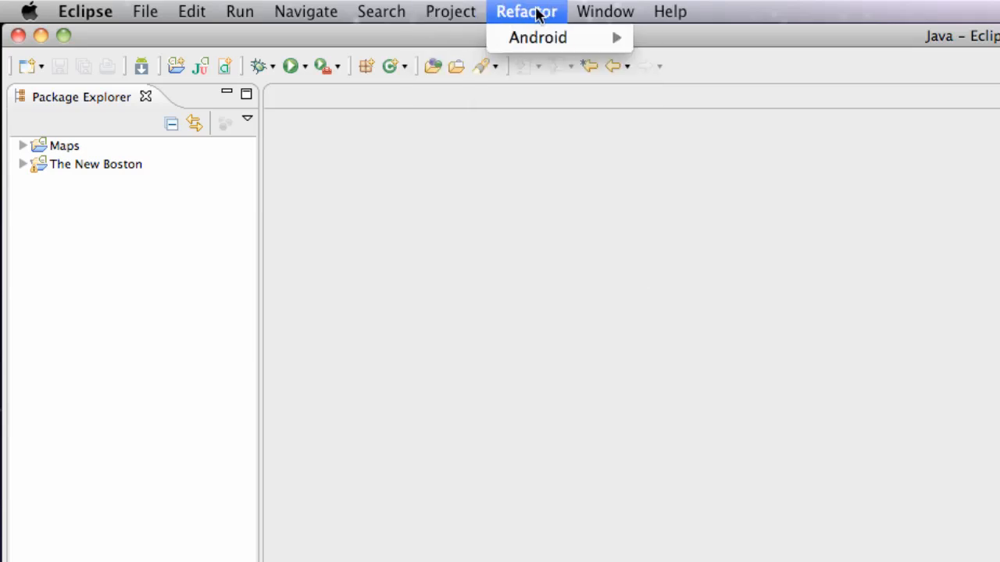
click(604, 11)
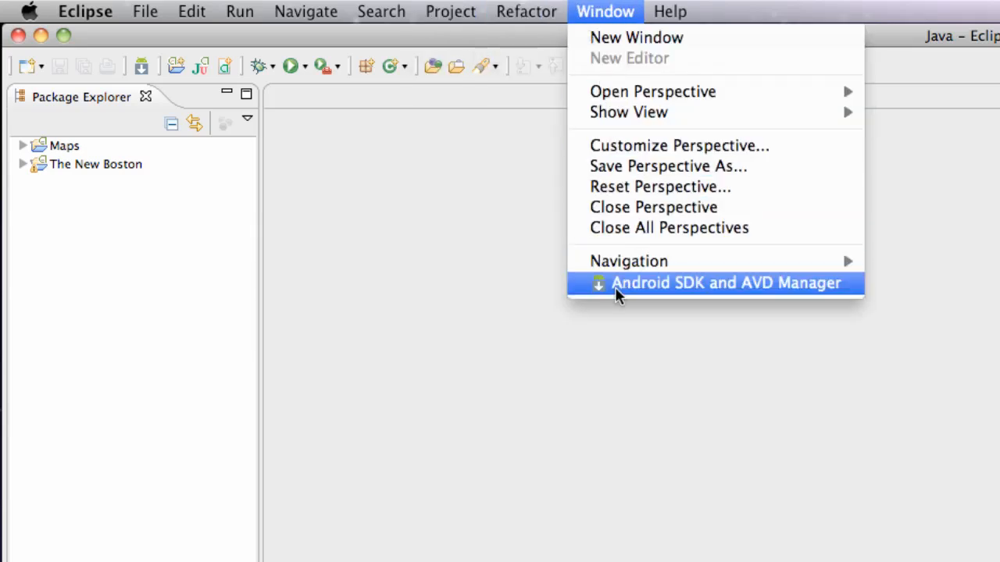
In the Android SDK and AVD Manager, browse Google Inc. add-on and installed packages, then return to Virtual devices
click(725, 283)
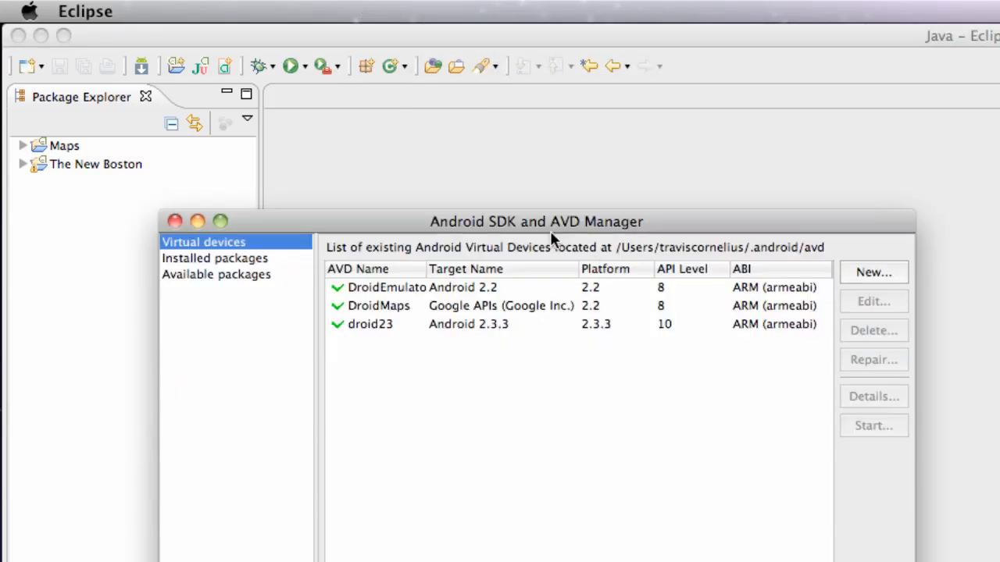
mouse_move(399, 309)
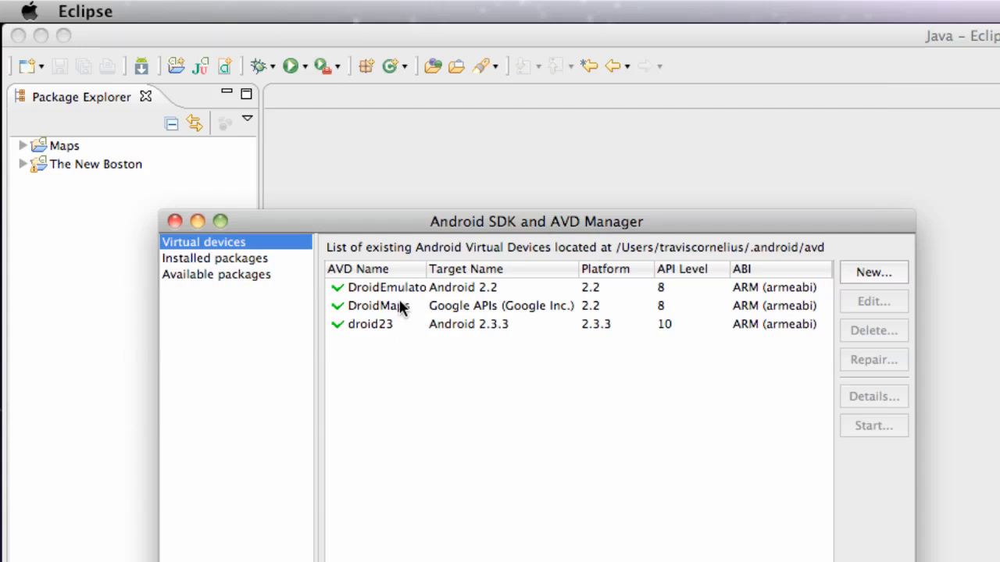
mouse_move(414, 318)
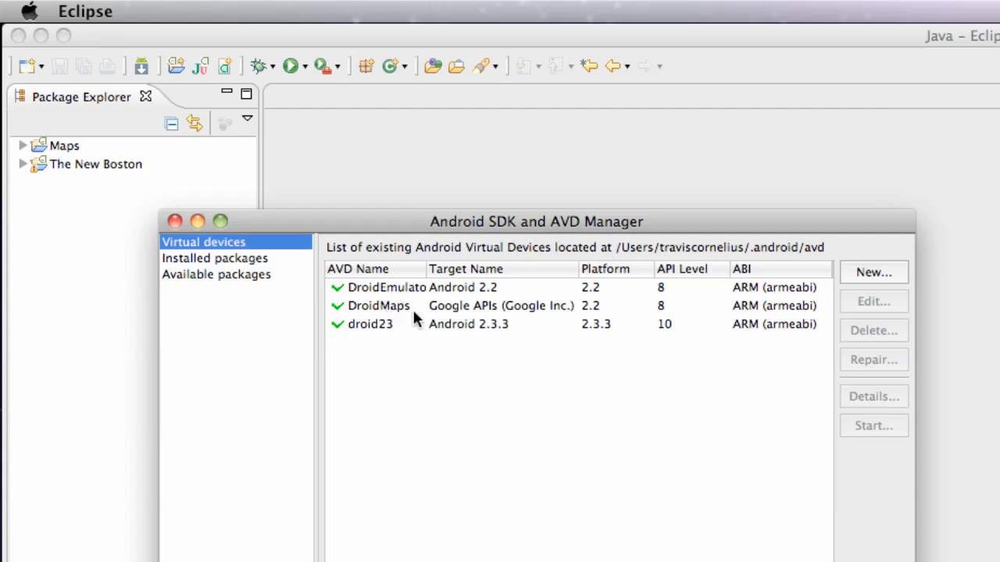
click(216, 274)
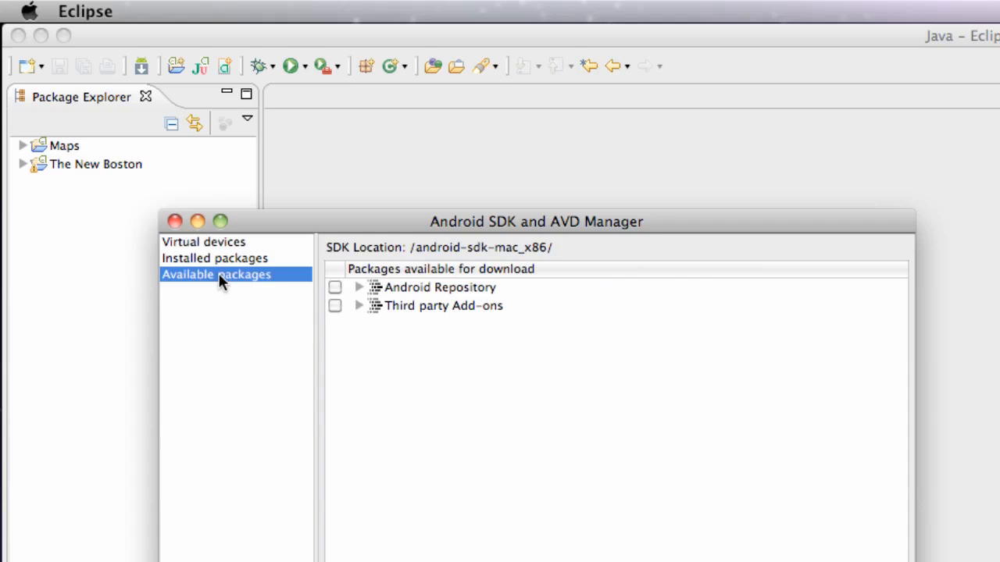
mouse_move(481, 343)
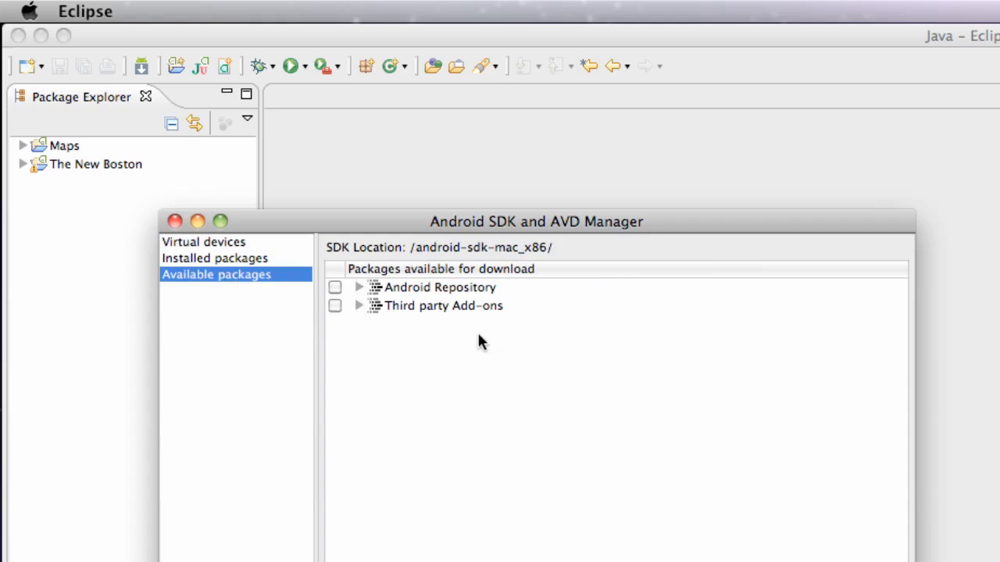
mouse_move(365, 311)
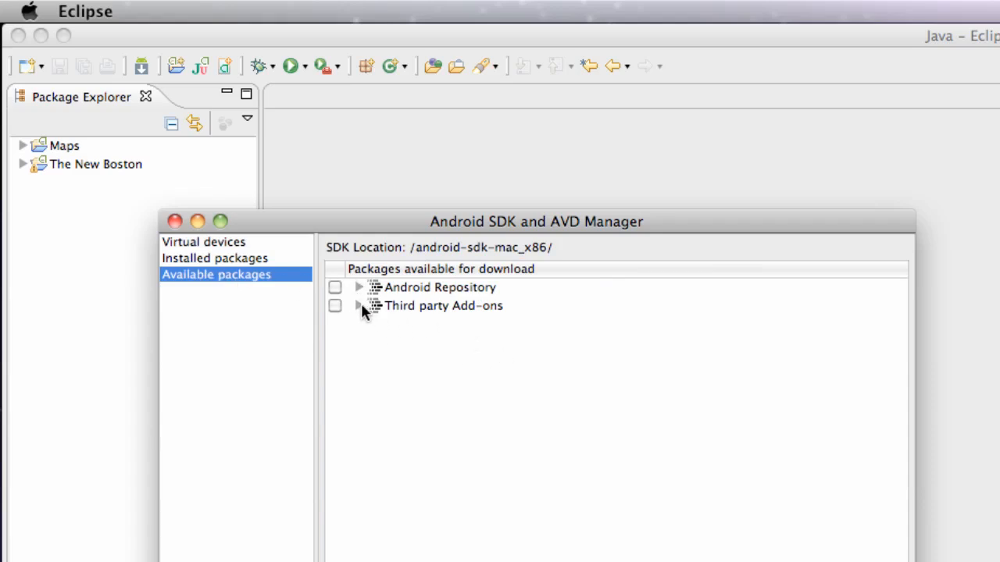
click(359, 305)
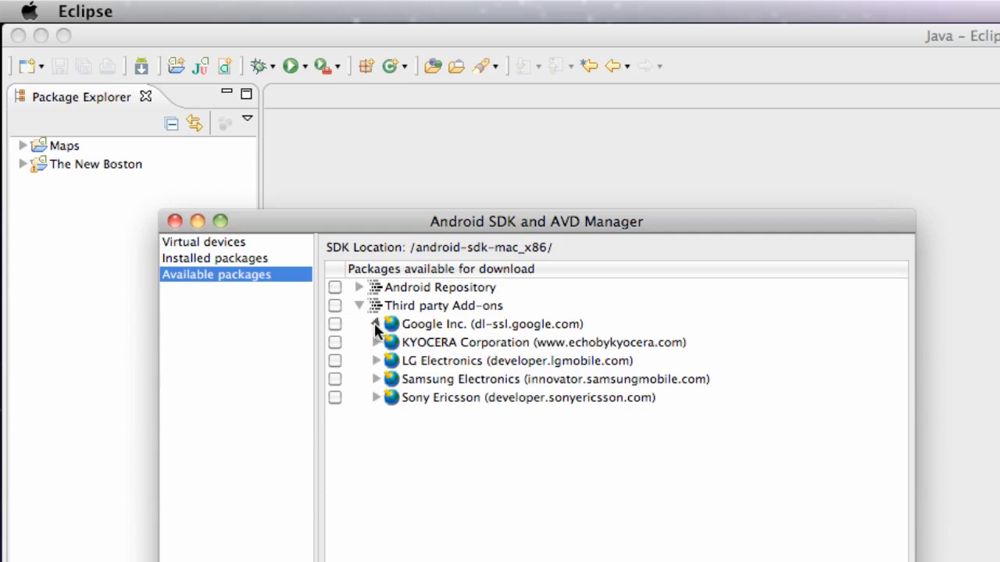
click(376, 323)
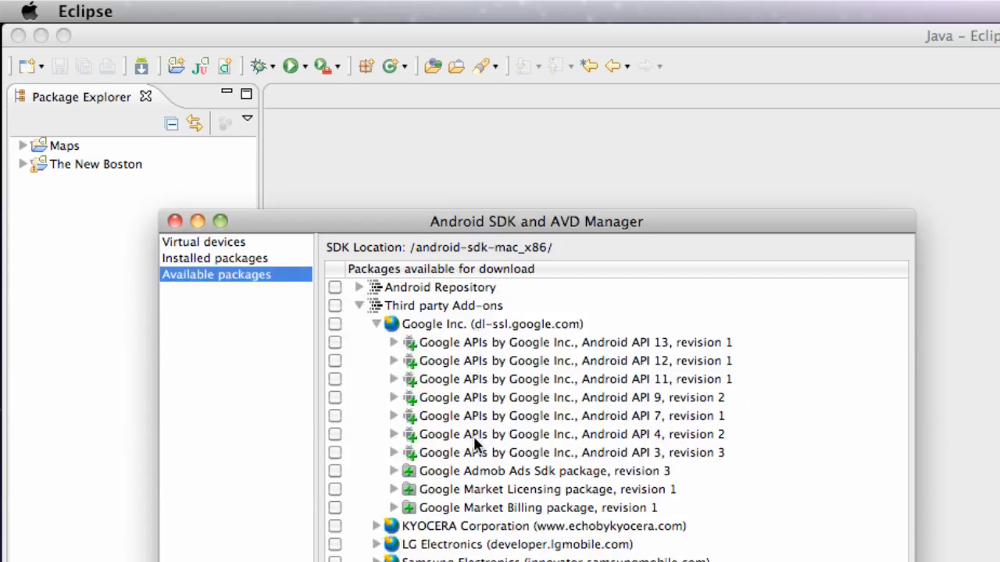
mouse_move(521, 469)
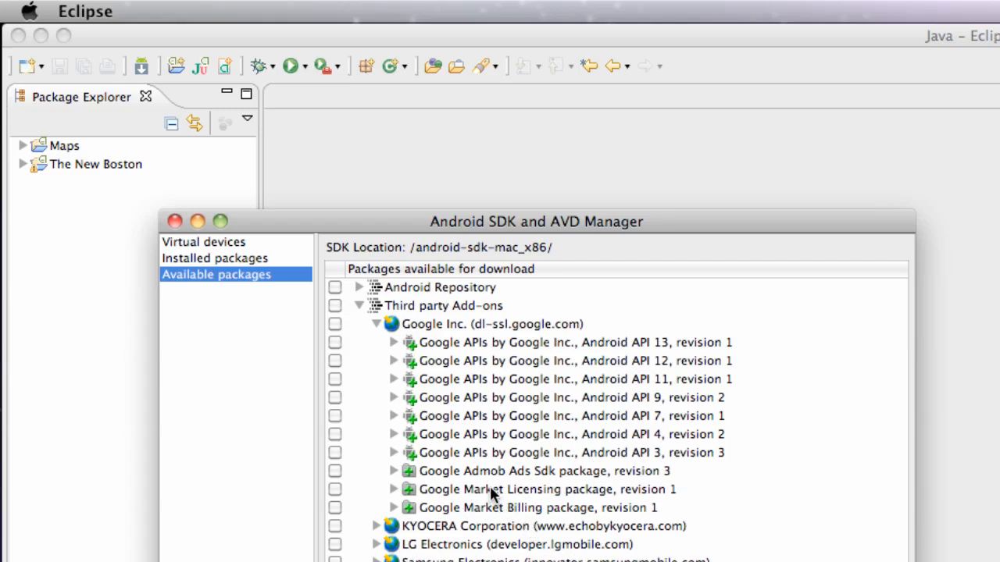
mouse_move(481, 456)
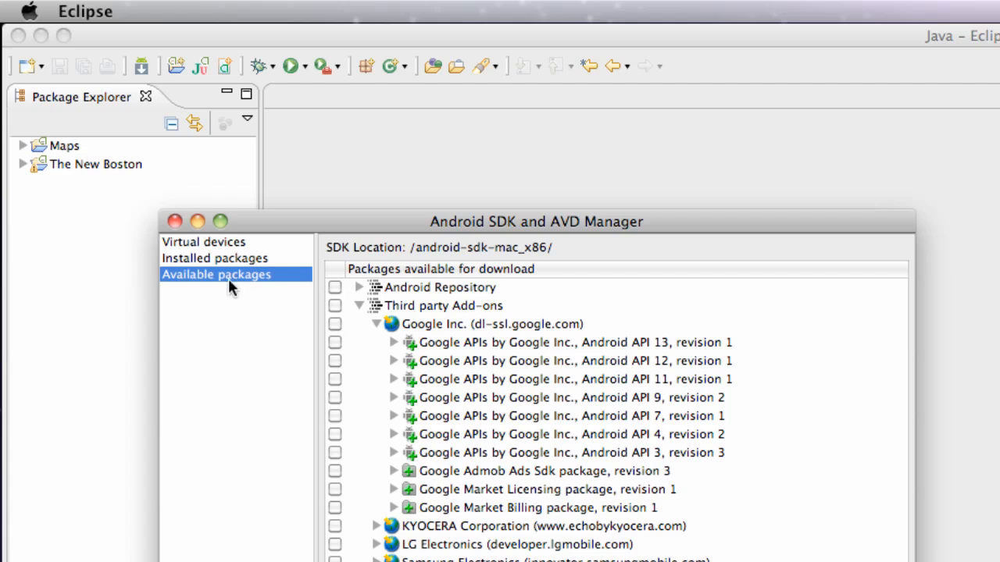
click(215, 257)
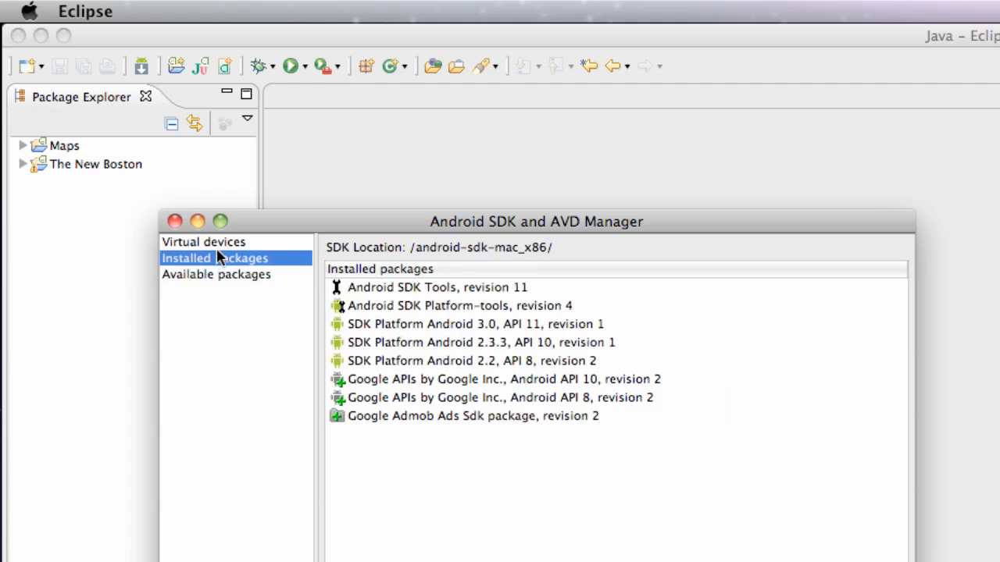
click(203, 242)
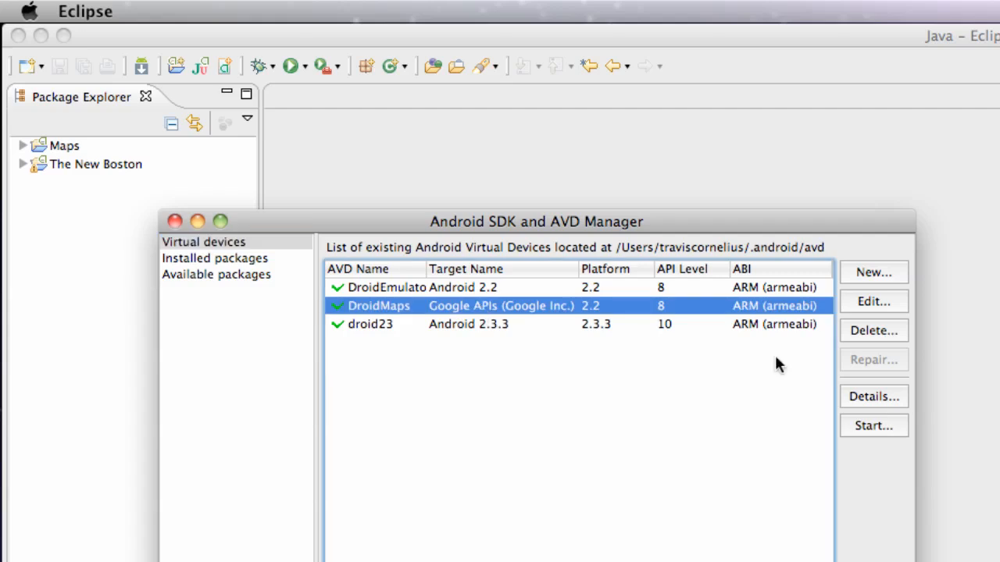
mouse_move(748, 510)
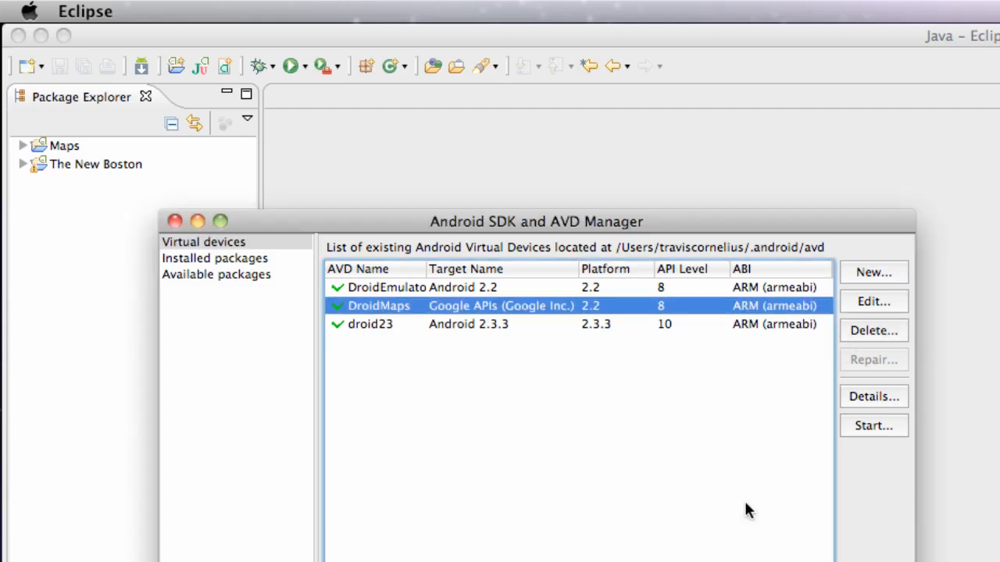
mouse_move(493, 327)
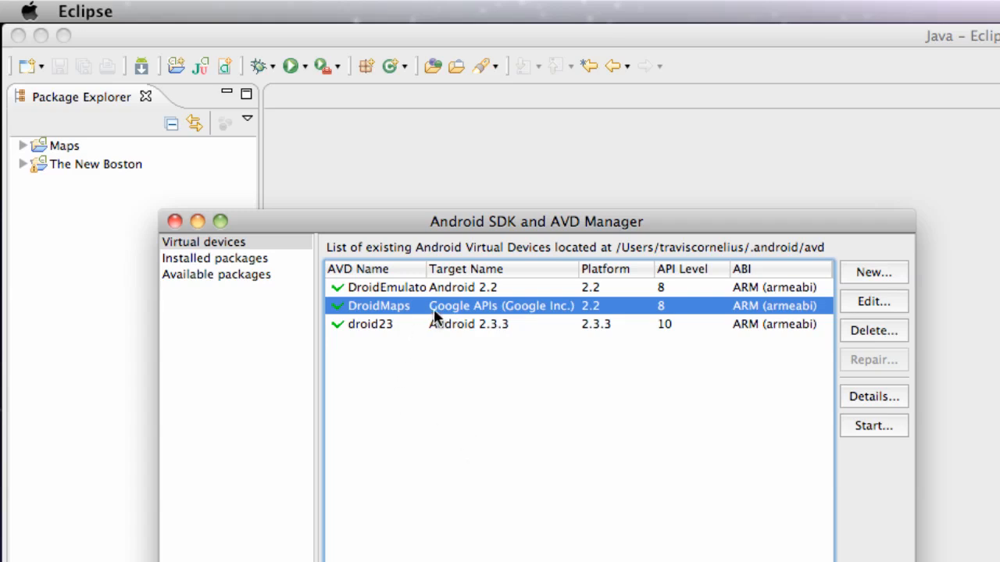
mouse_move(850, 283)
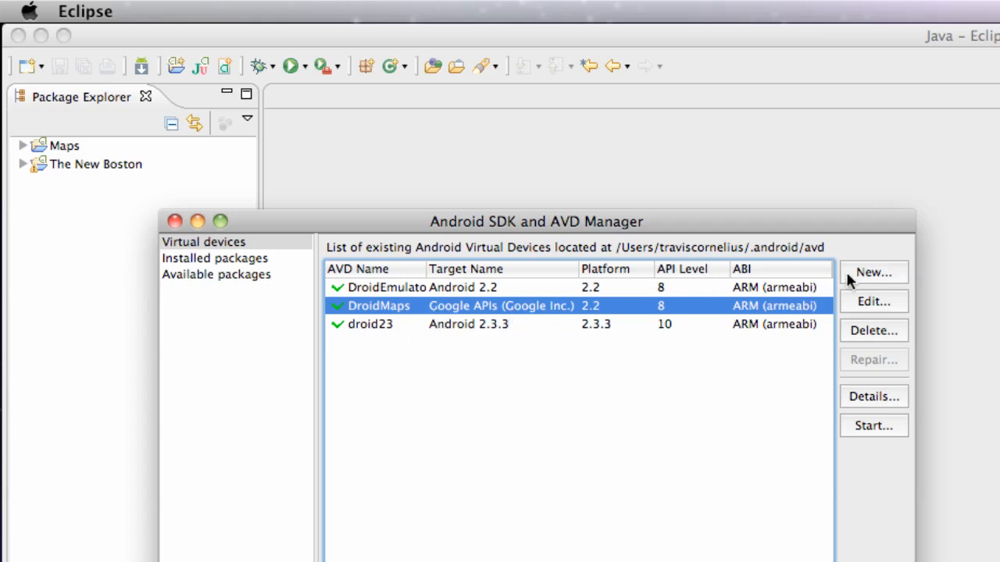
mouse_move(562, 335)
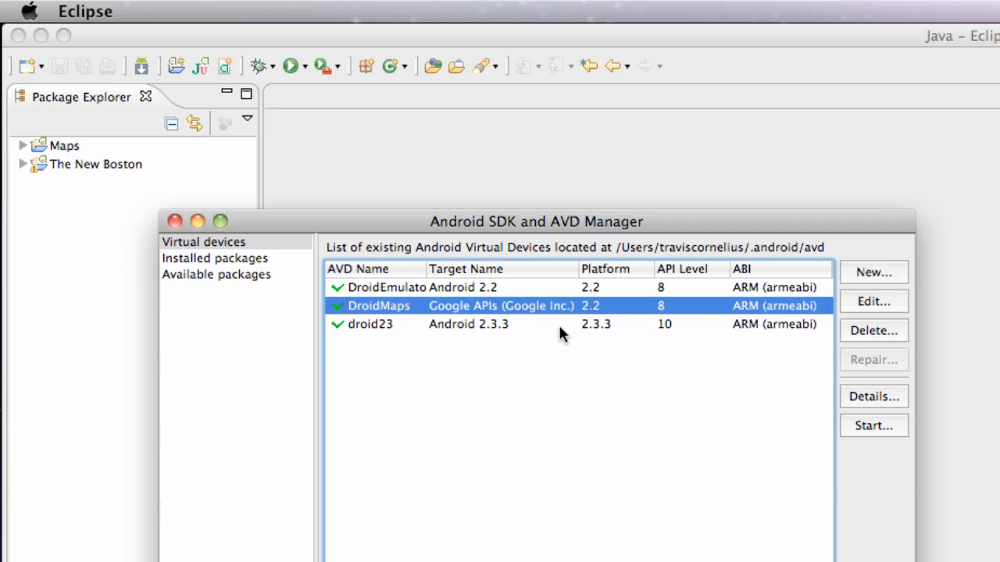
mouse_move(859, 277)
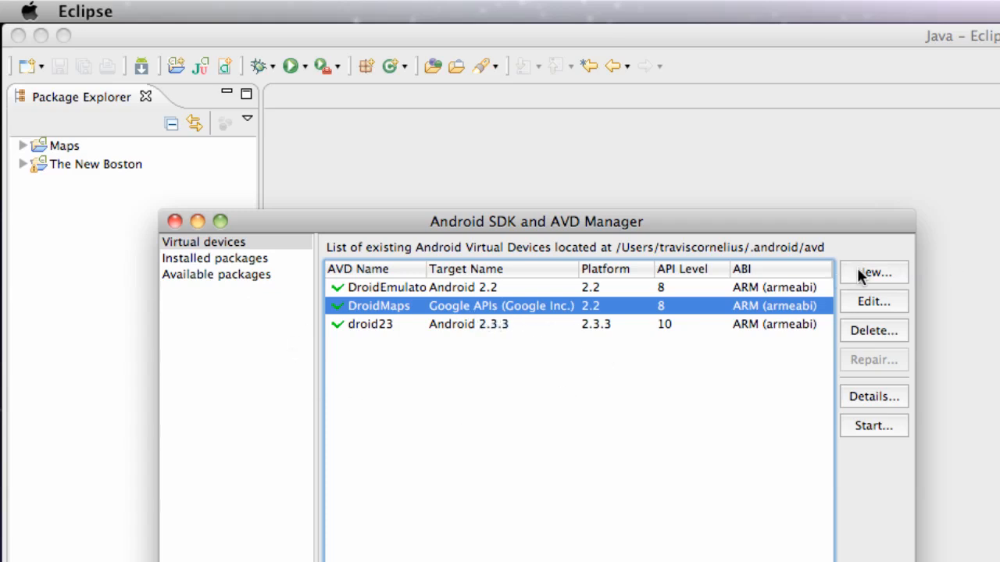
Create AVD GoogleMapsEmulator targeting Google APIs API Level 8 with a 32 MB SD card
click(872, 272)
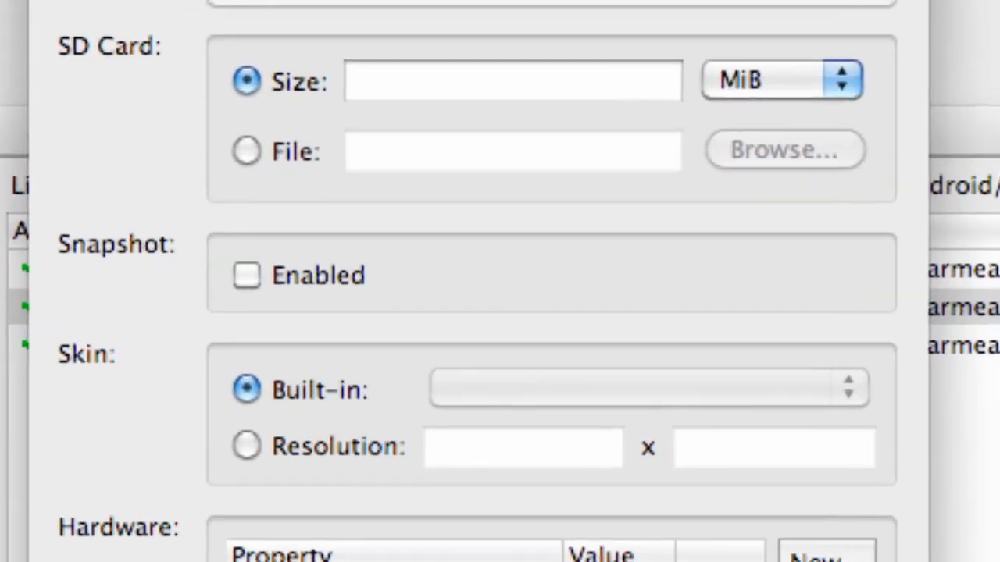
text(Goo)
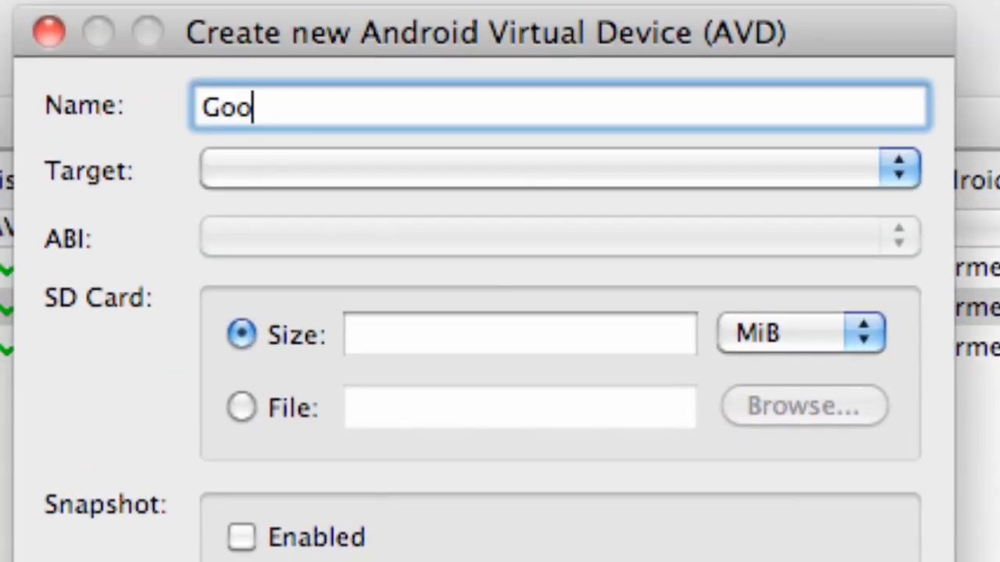
text(gleMapsEm)
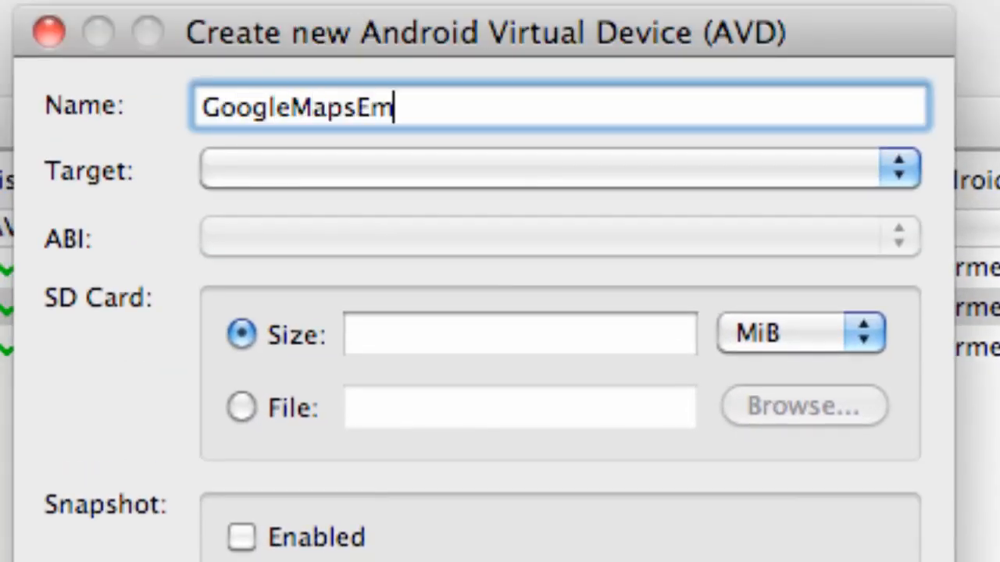
text(ulator)
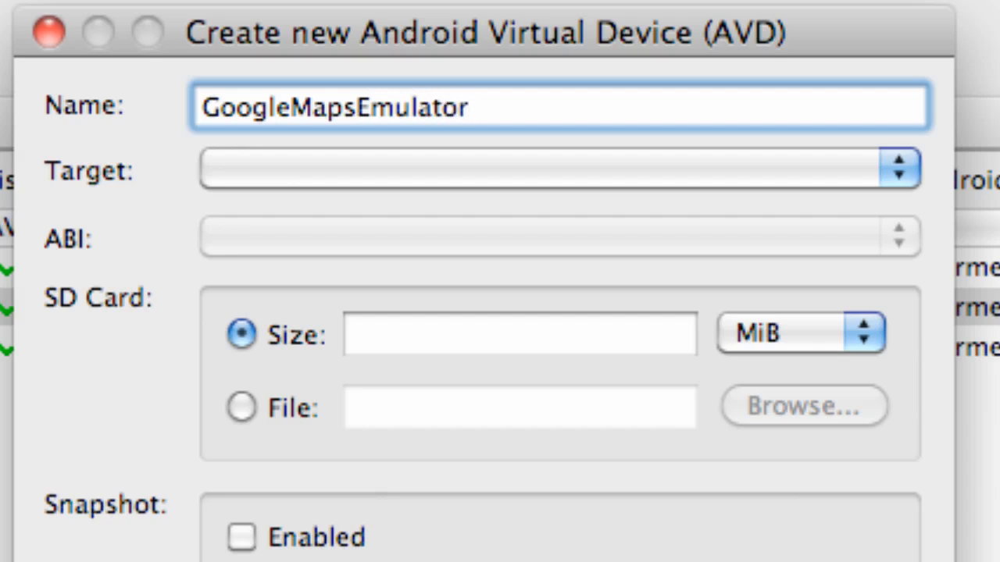
click(559, 169)
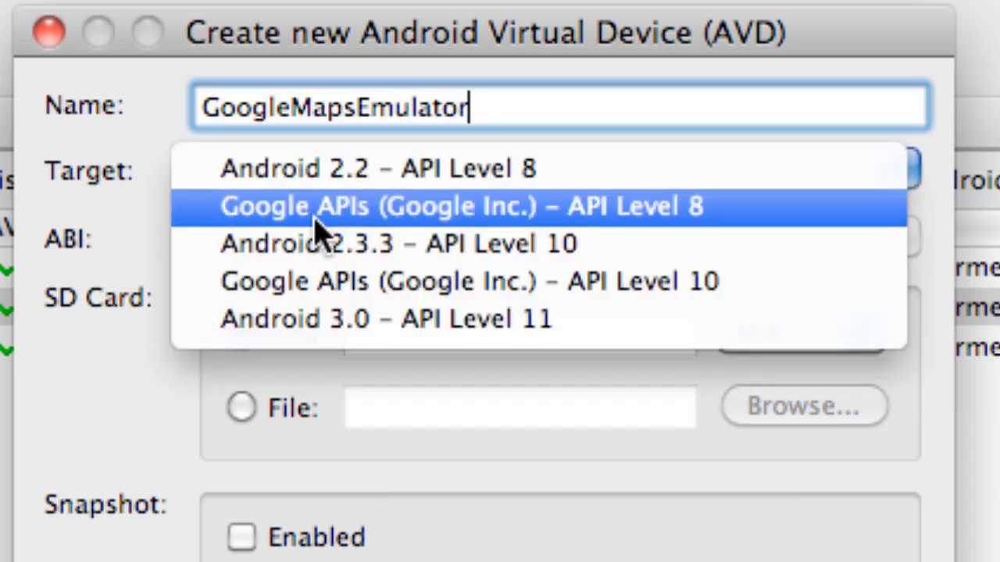
mouse_move(383, 230)
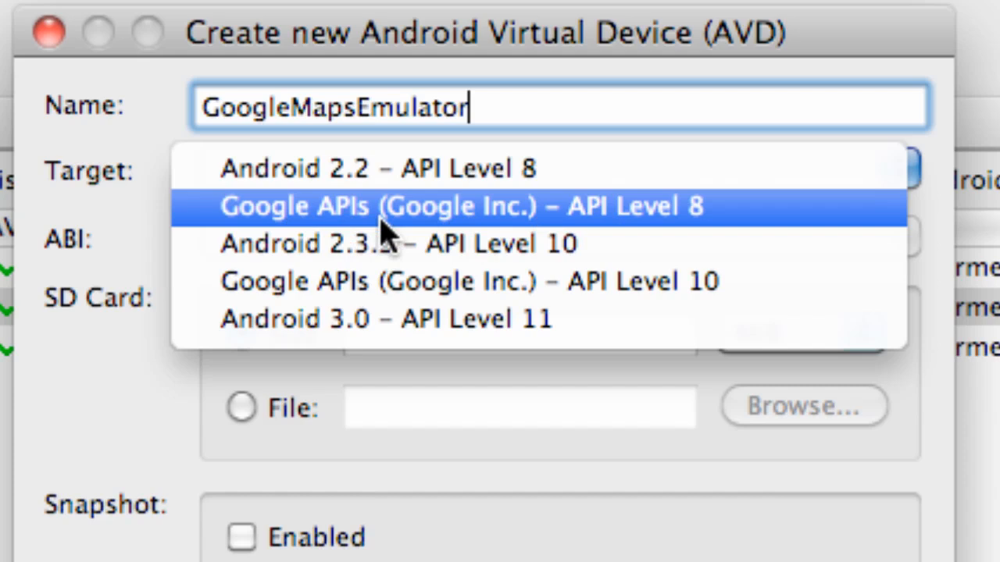
mouse_move(652, 234)
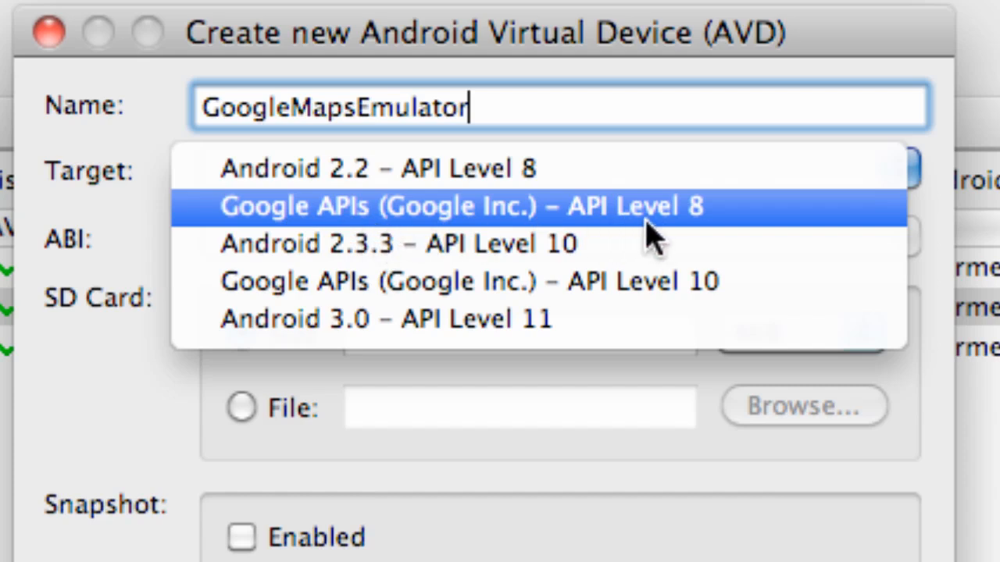
click(461, 206)
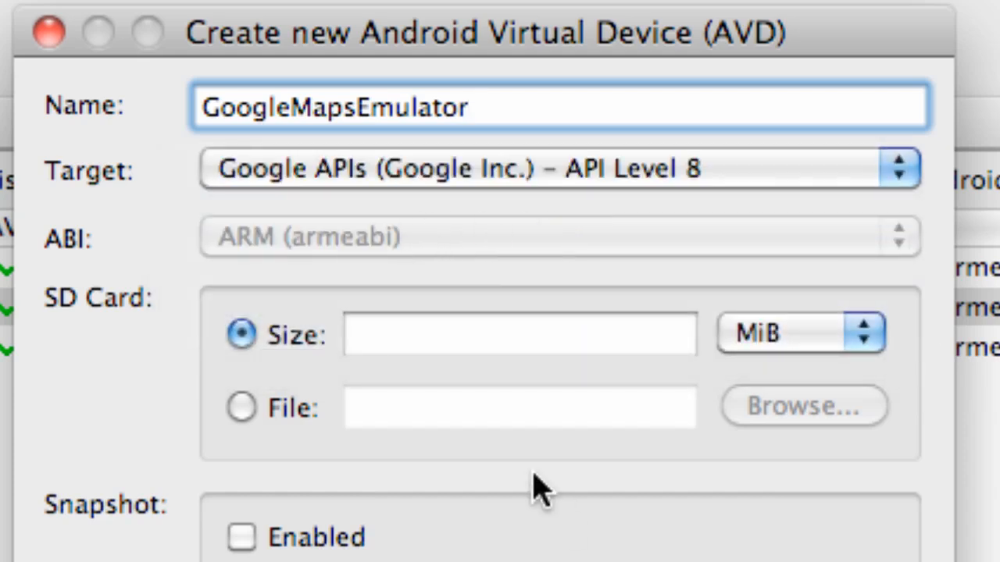
text(3)
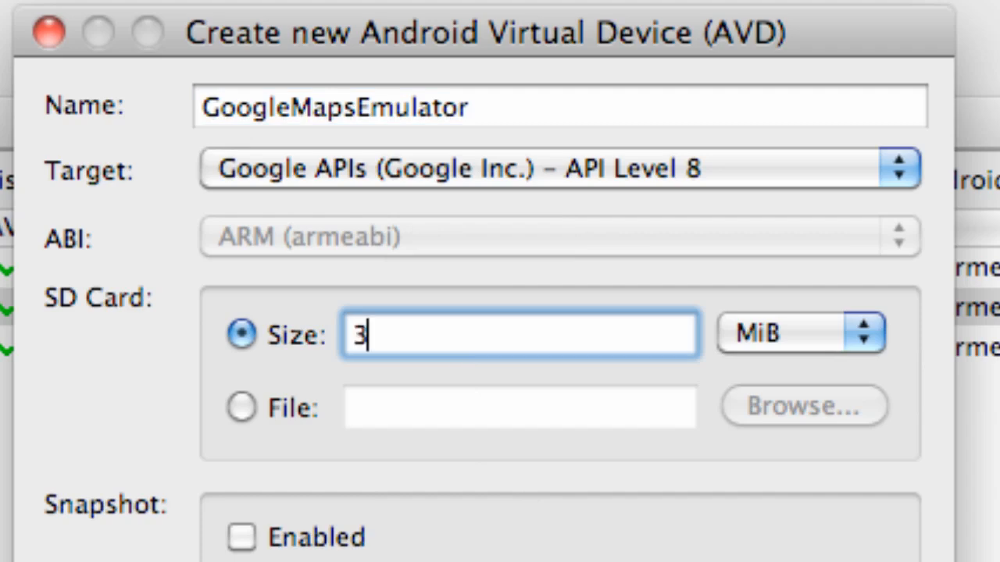
text(2)
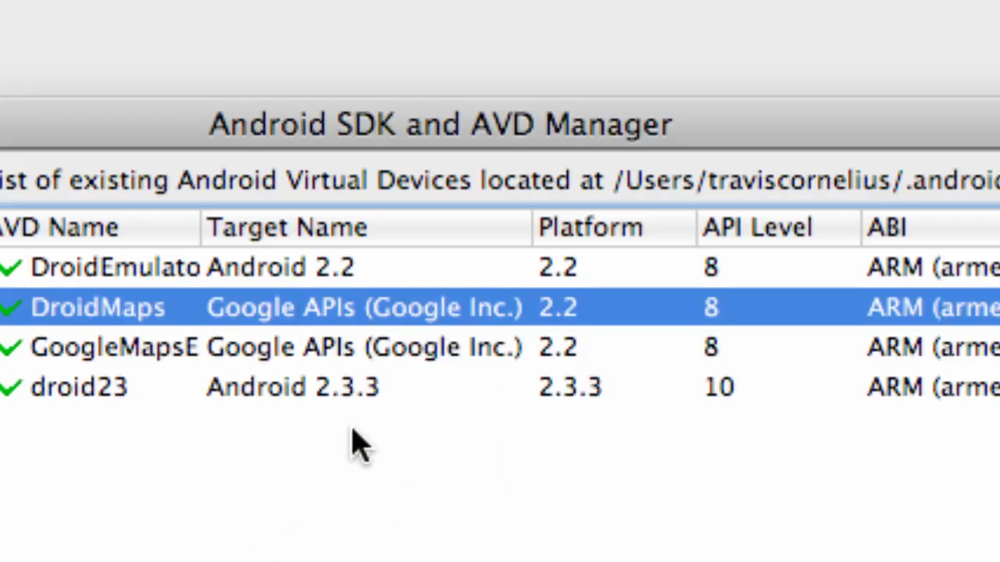
mouse_move(305, 394)
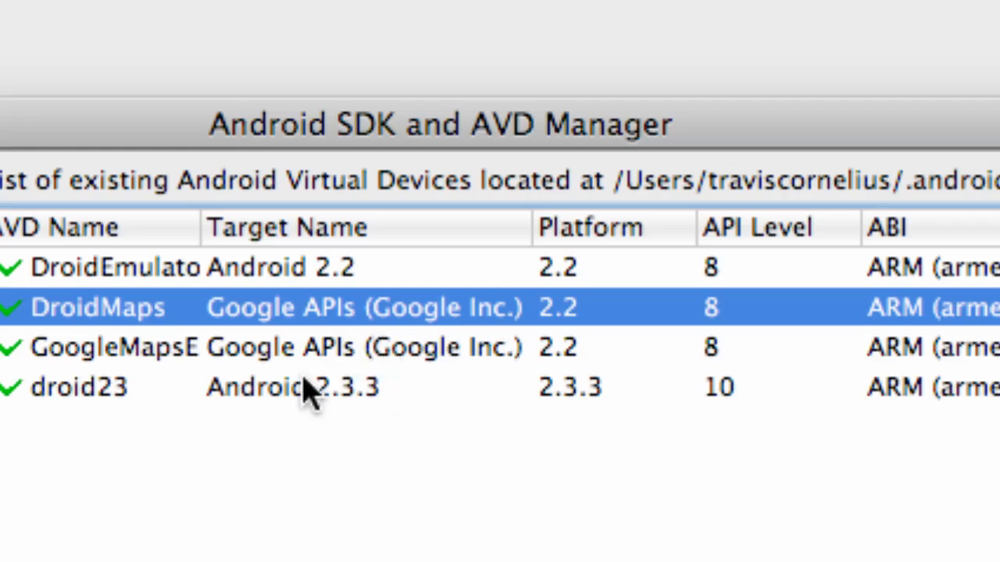
mouse_move(360, 281)
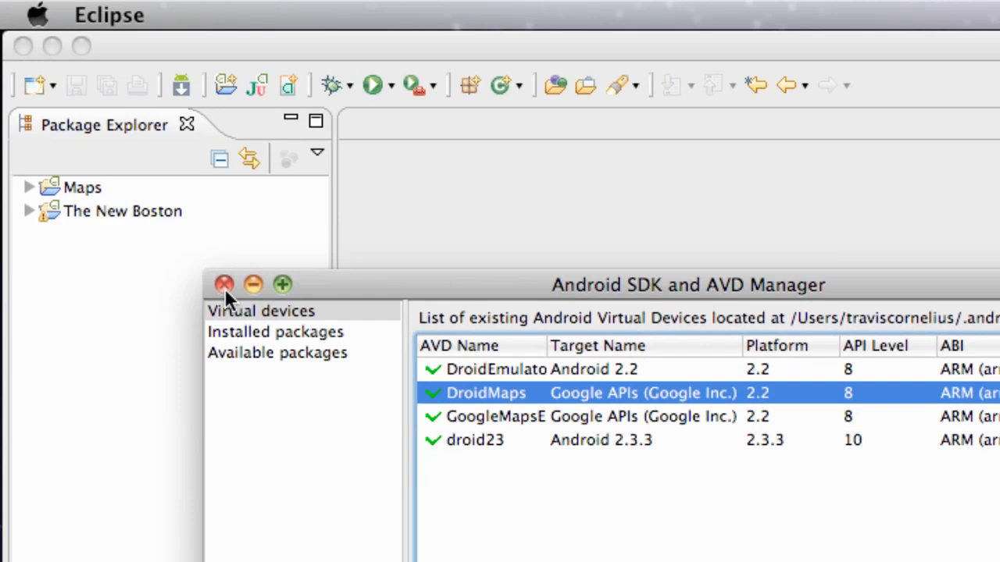
Close the AVD Manager and expand the Maps project in the Package Explorer
click(224, 284)
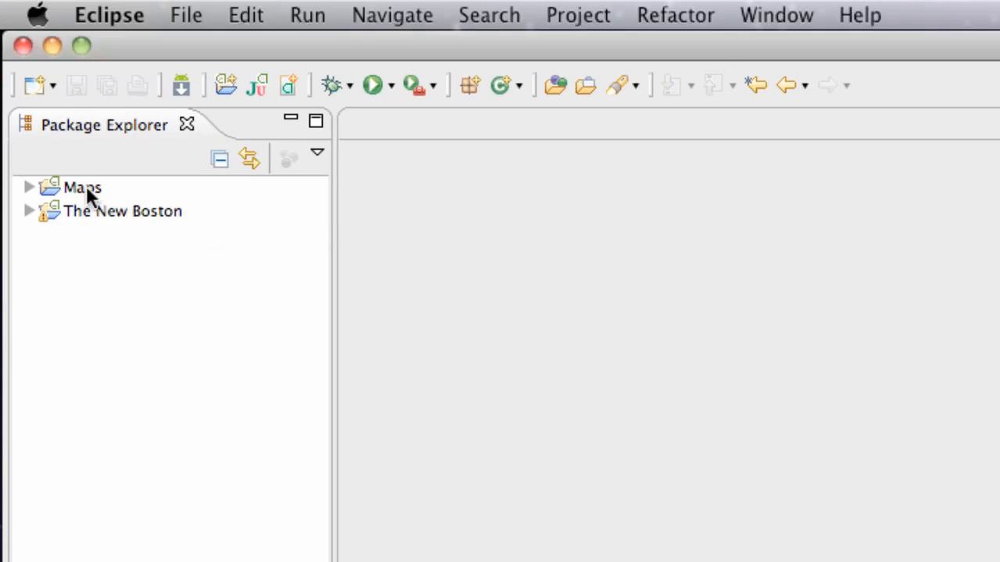
click(83, 187)
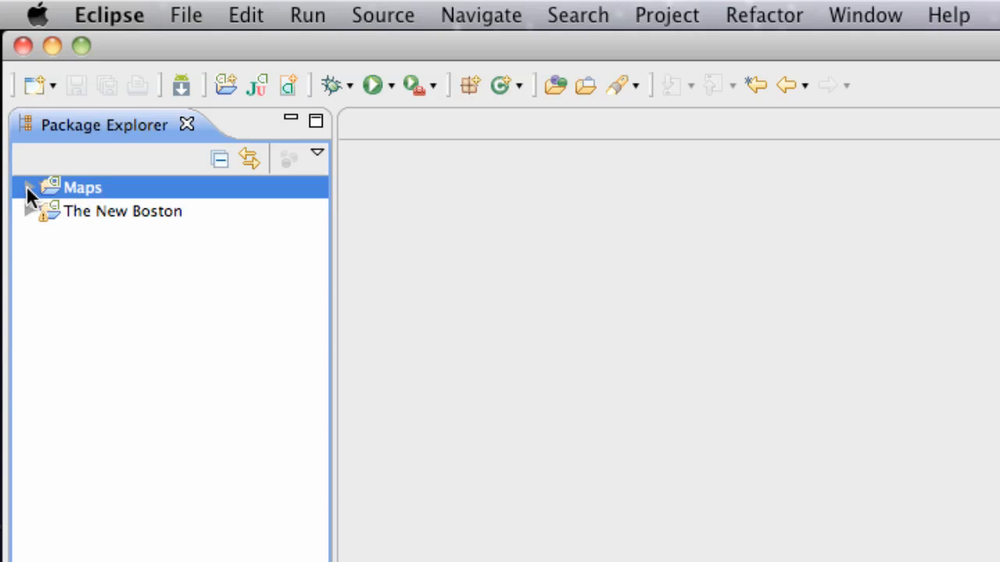
mouse_move(98, 203)
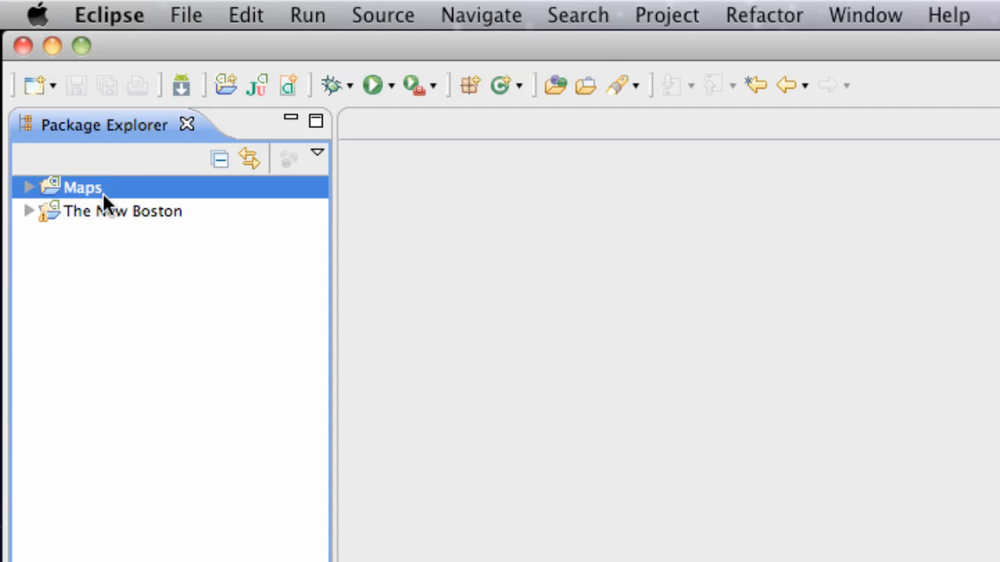
mouse_move(31, 194)
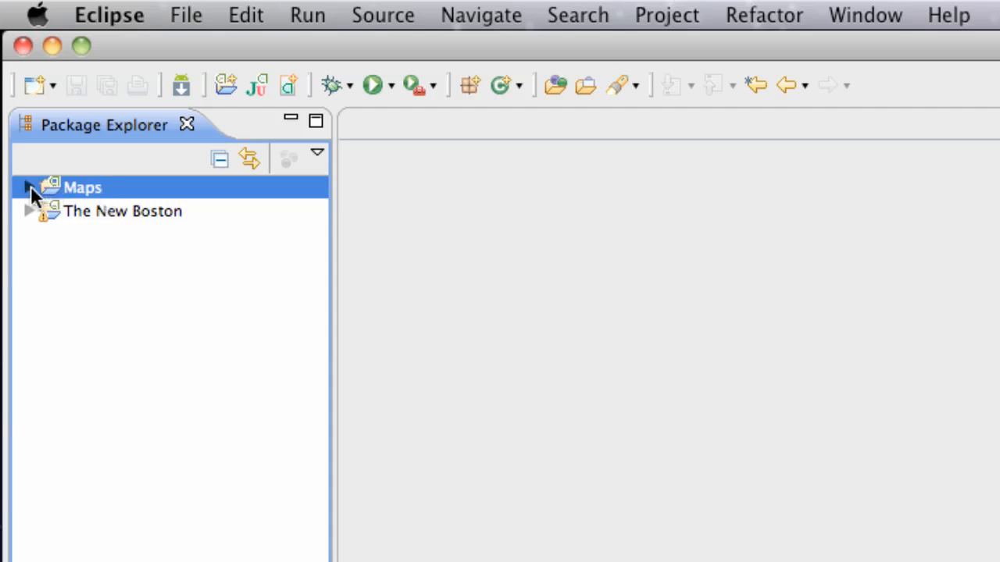
click(29, 187)
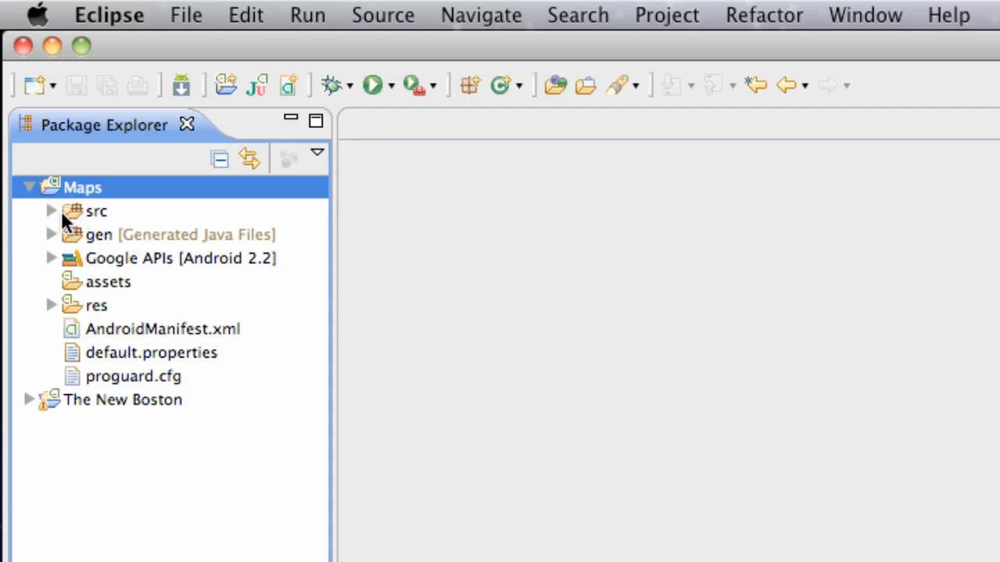
mouse_move(63, 238)
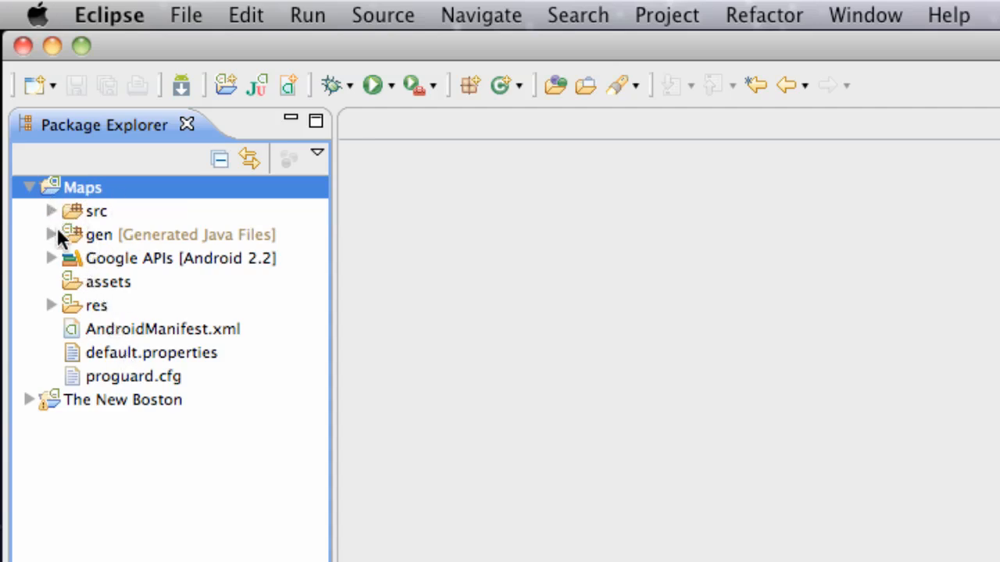
mouse_move(100, 209)
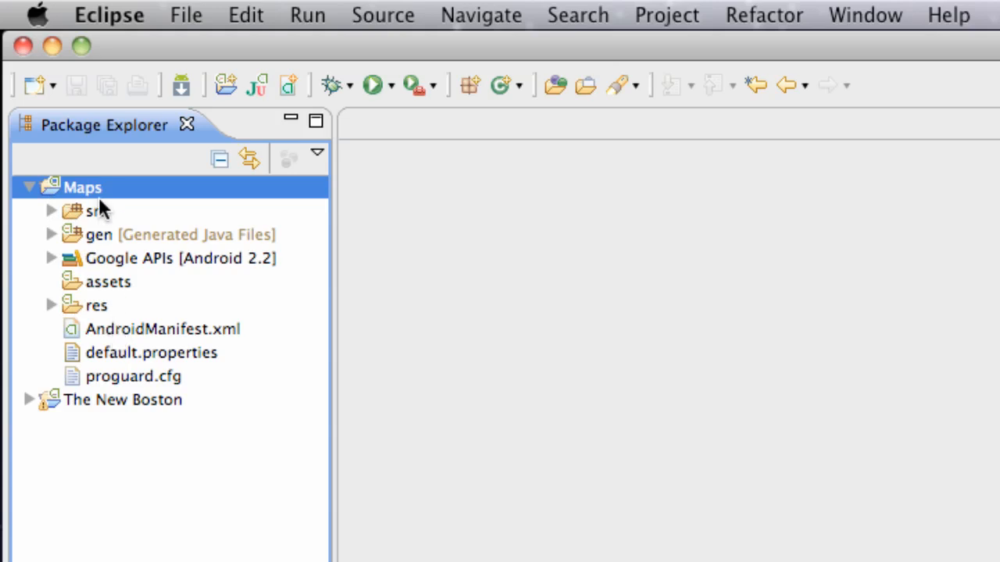
Add an android.permission.INTERNET uses-permission to the Maps AndroidManifest.xml
double_click(163, 329)
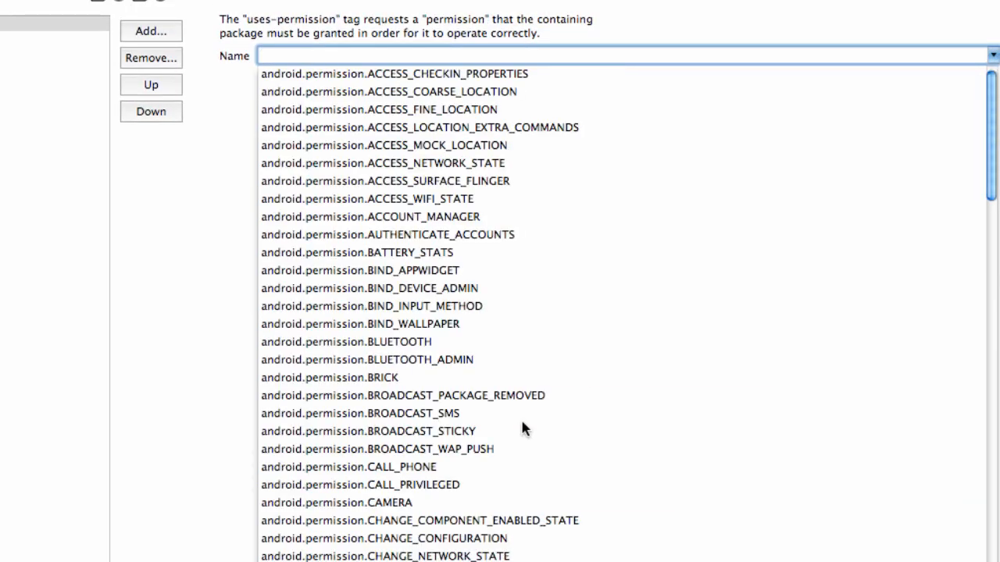
scroll(down, 3)
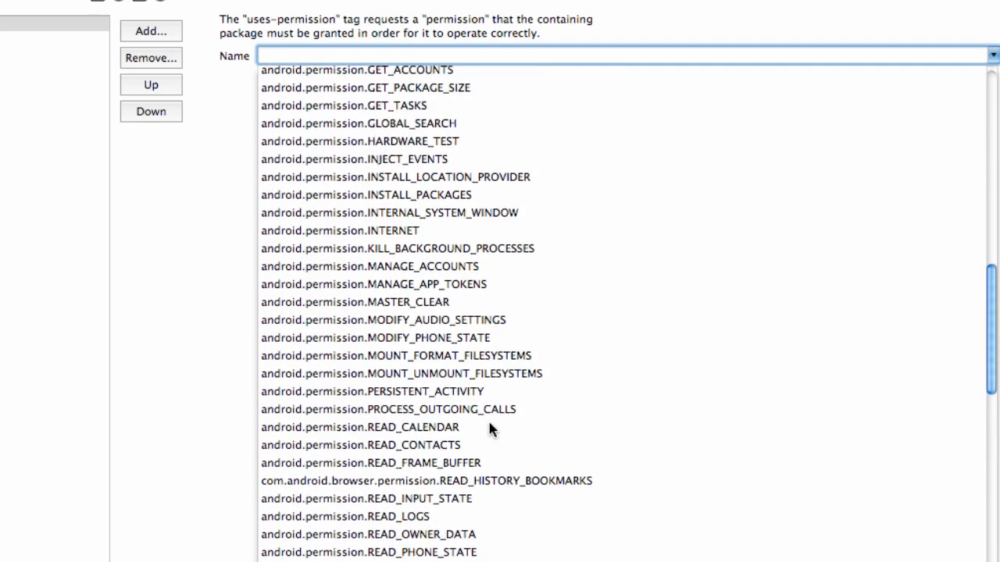
click(340, 230)
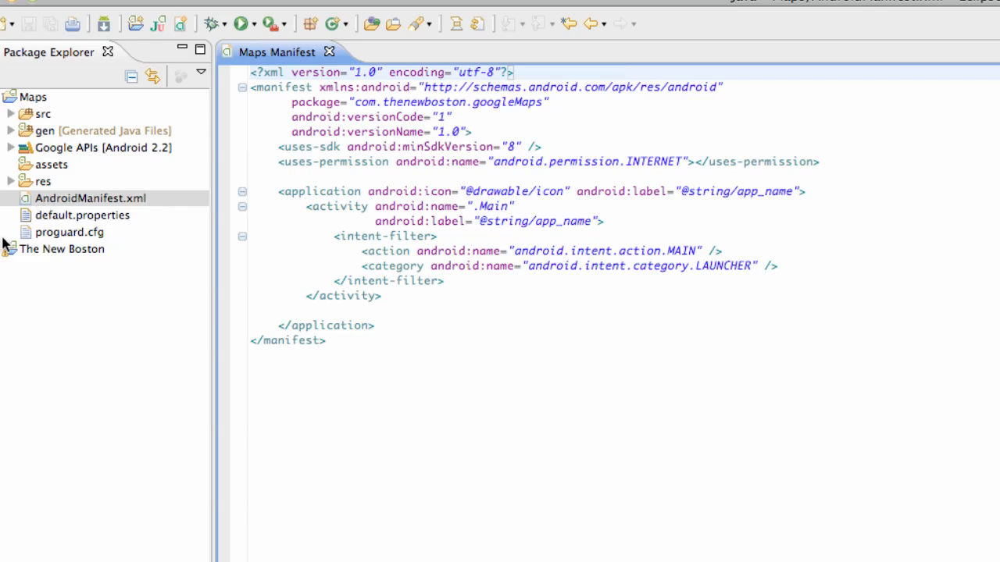
click(11, 147)
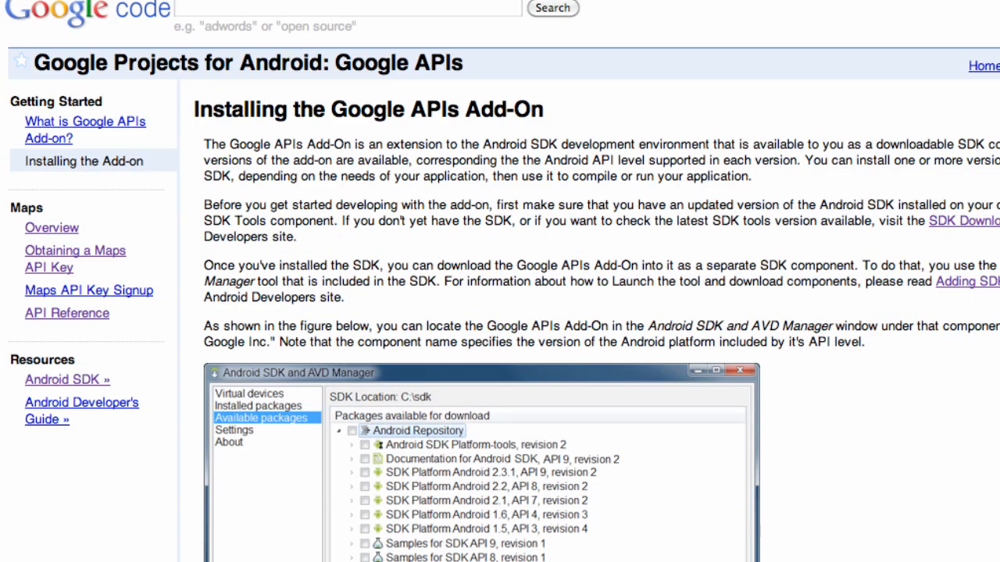
mouse_move(49, 268)
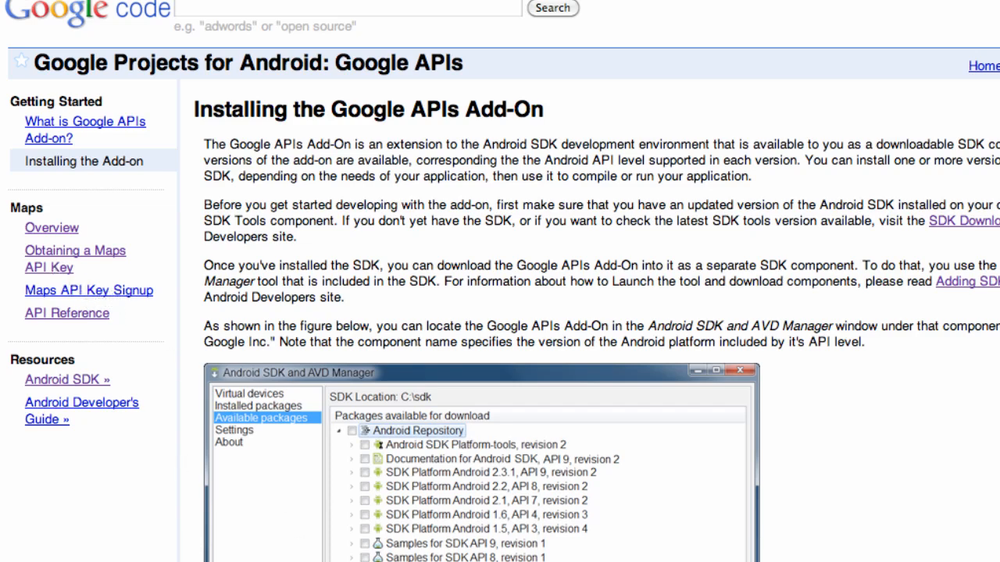
Open the Obtaining a Maps API Key documentation page
click(75, 251)
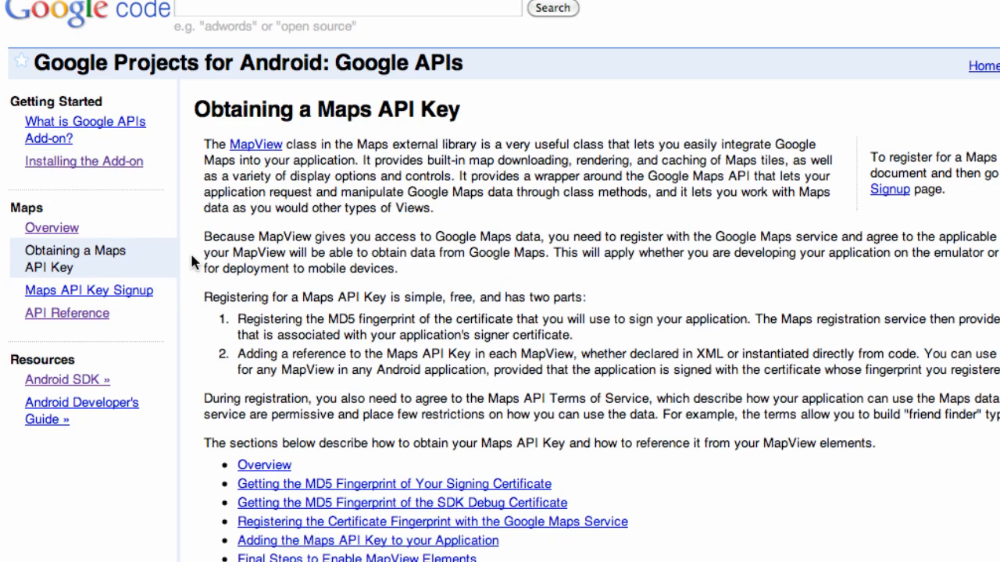
mouse_move(115, 261)
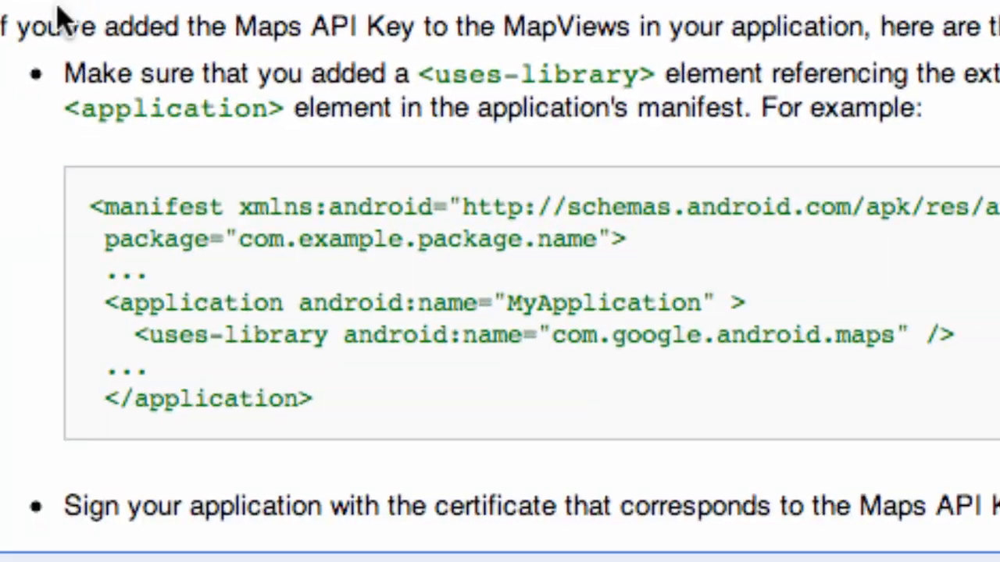
mouse_move(145, 331)
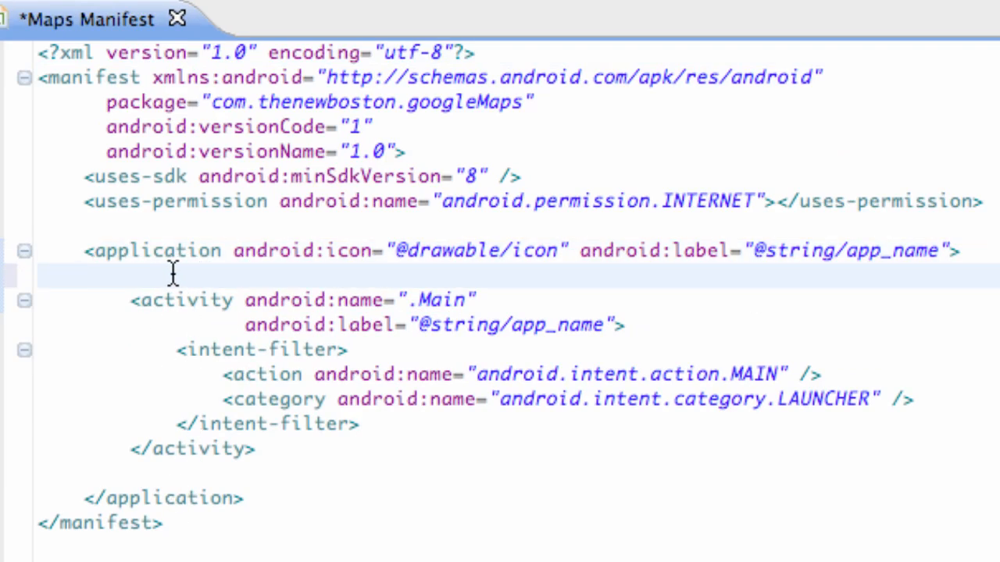
Insert <uses-library android:name="com.google.android.maps" /> inside the application element
click(86, 276)
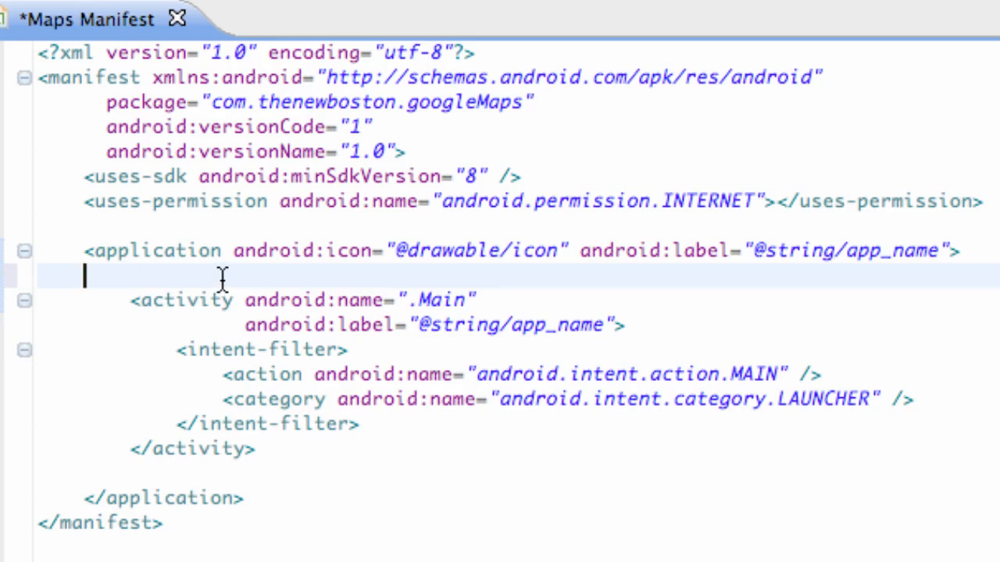
text(<uses-library android:name="com.google.android.maps" />)
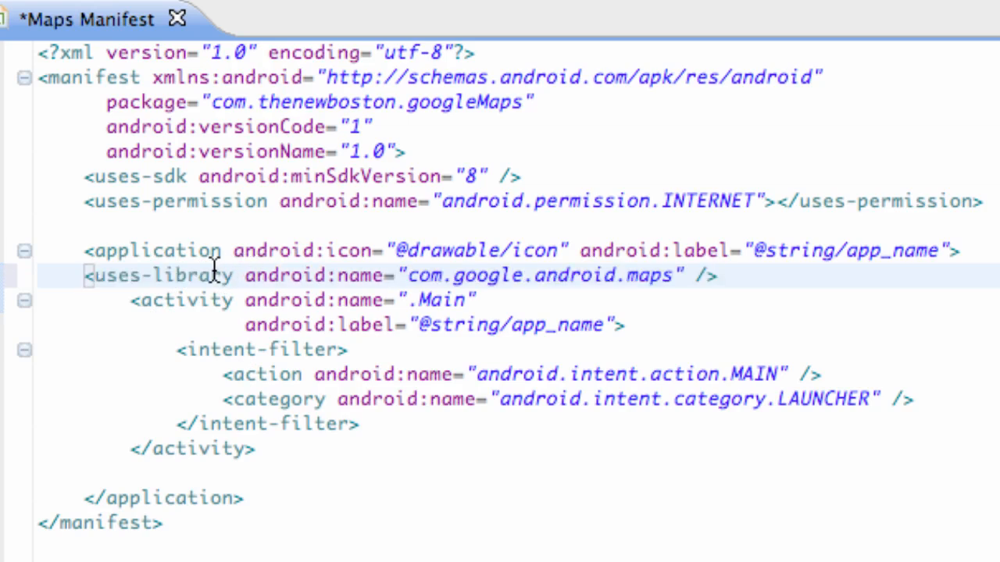
click(721, 275)
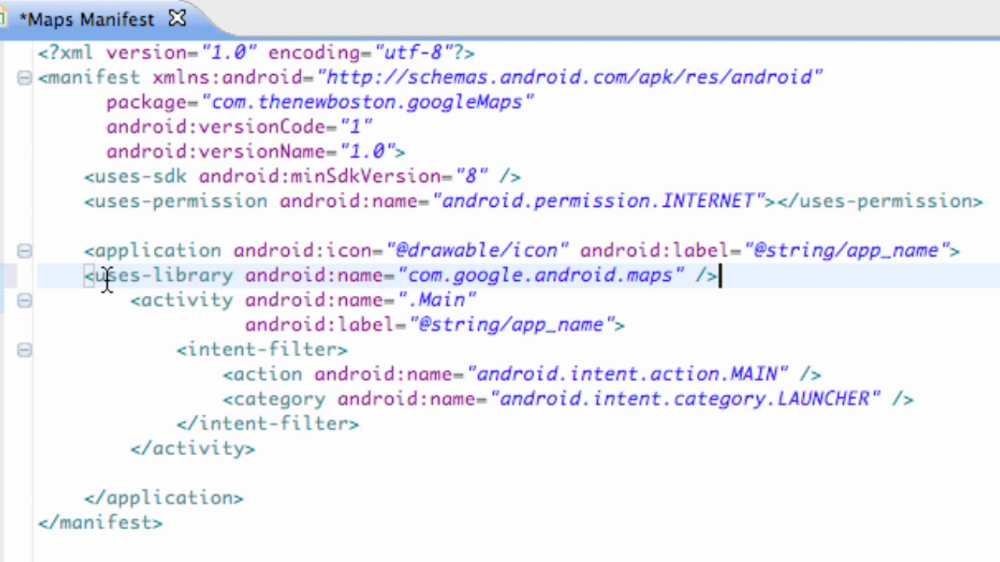
mouse_move(482, 279)
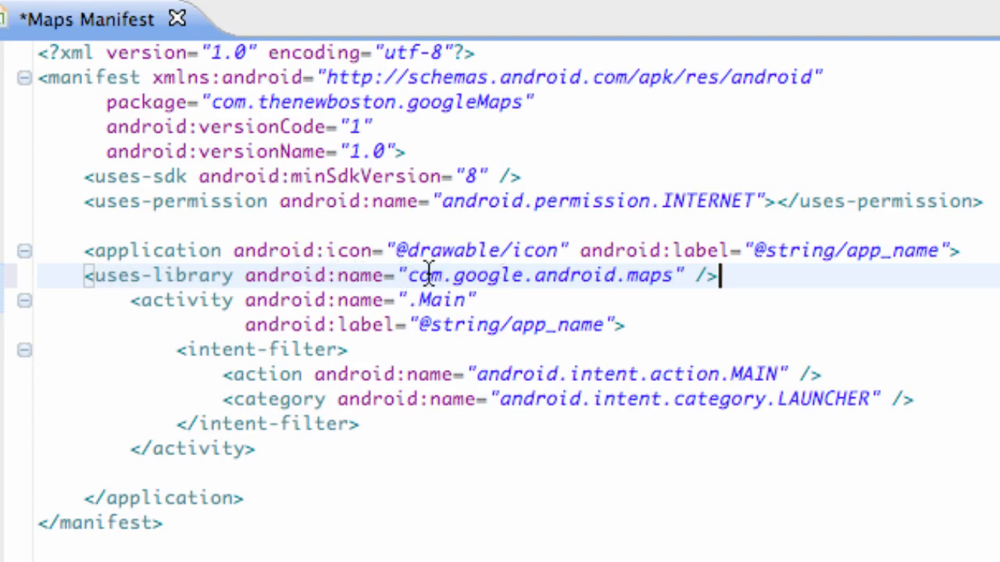
mouse_move(543, 275)
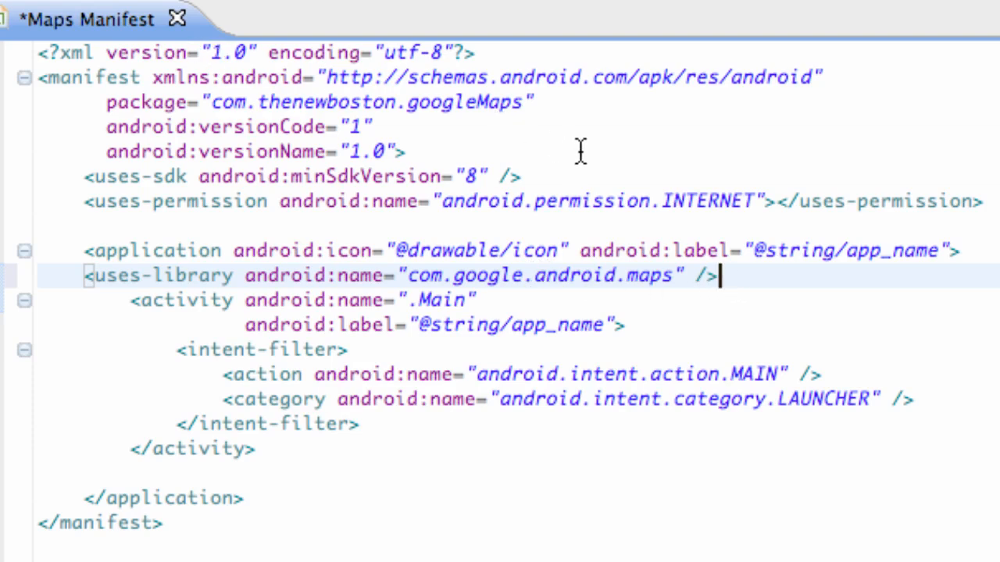
mouse_move(584, 170)
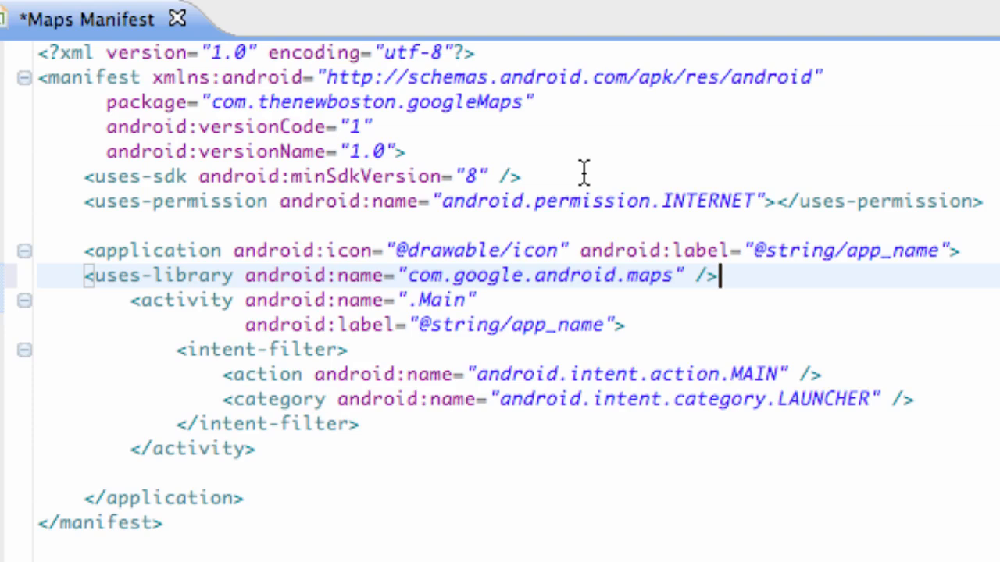